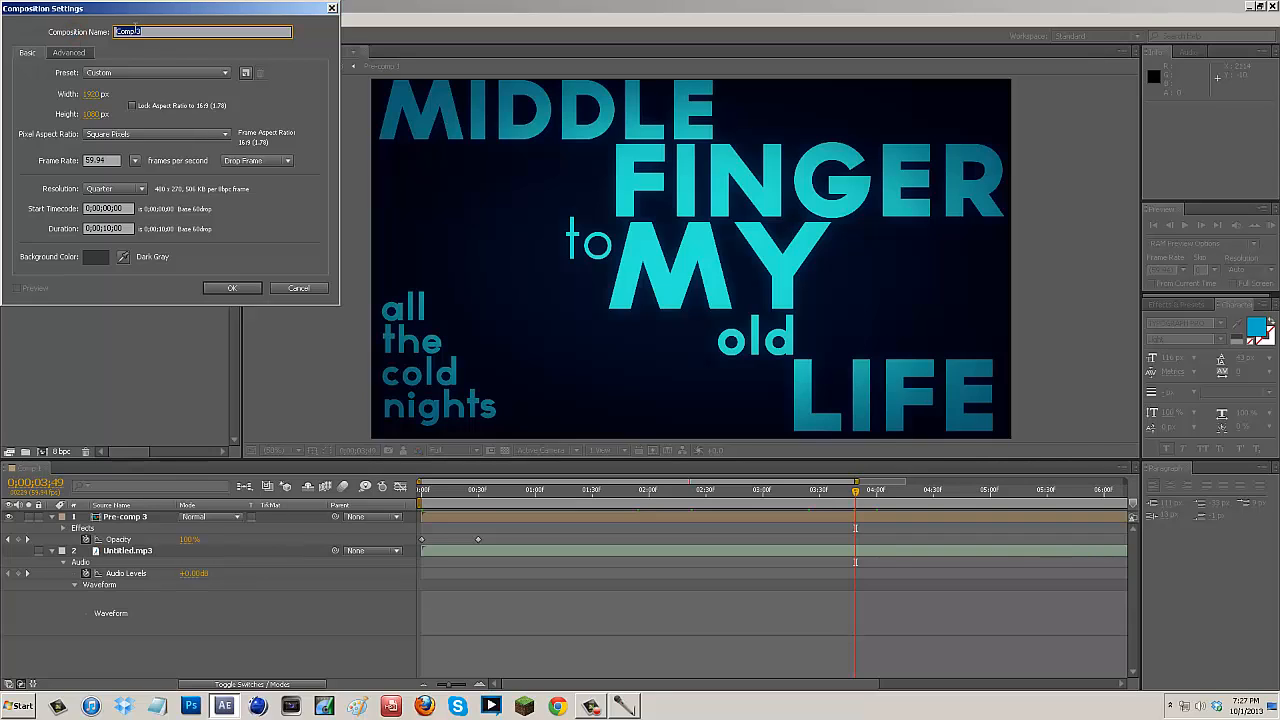
- Create the 'Typography' composition at 1920×1080, 59.94 fps, 10 s with a 2C2C2C background
type("Typograpghy")
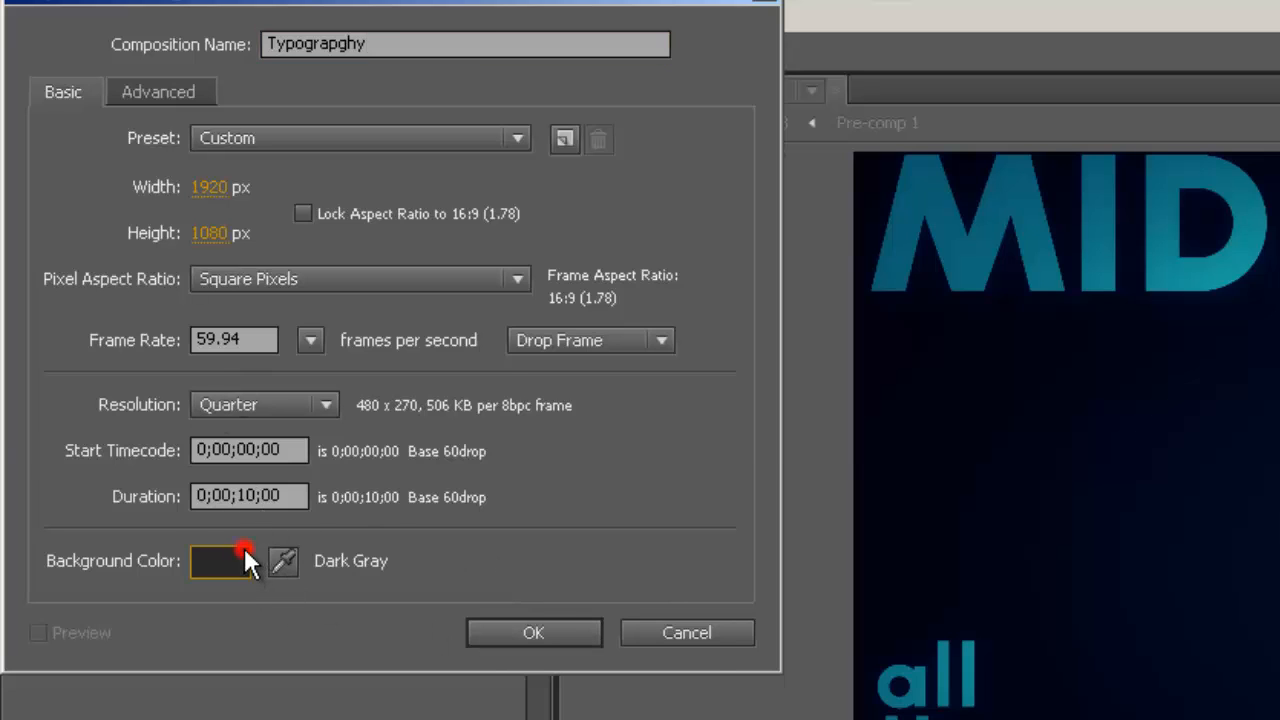
left_click(220, 561)
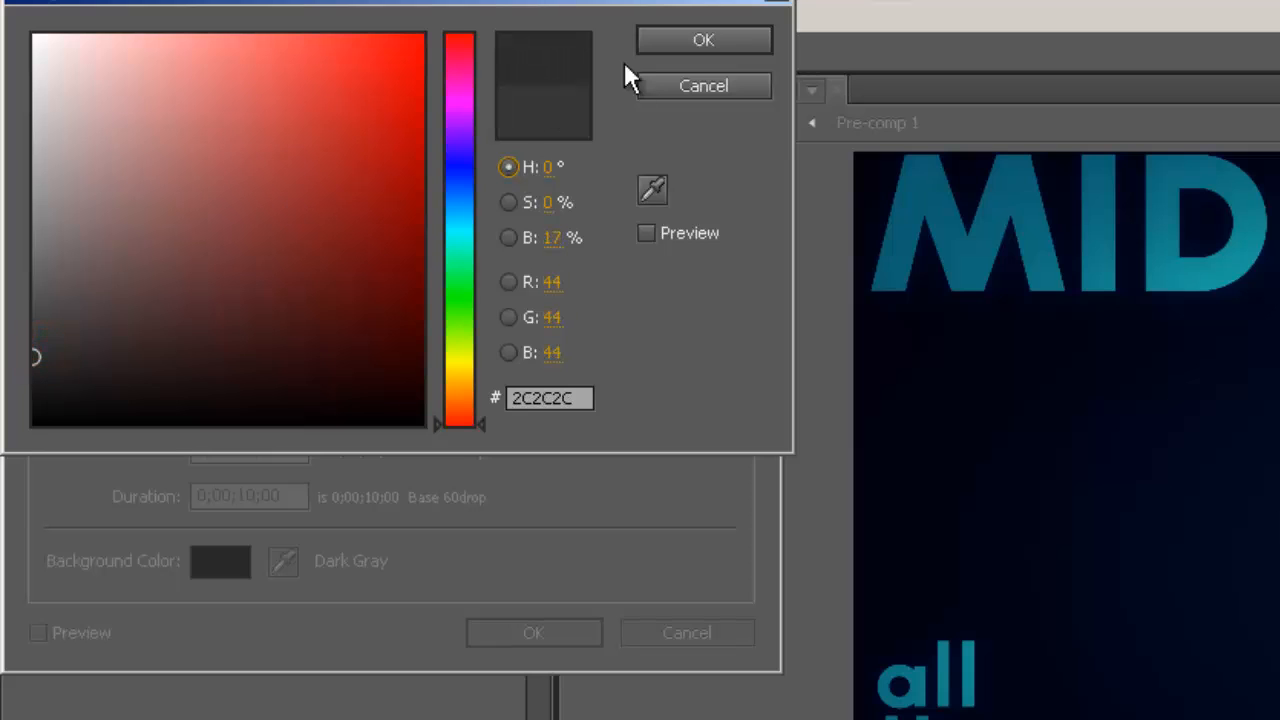
mouse_move(650, 68)
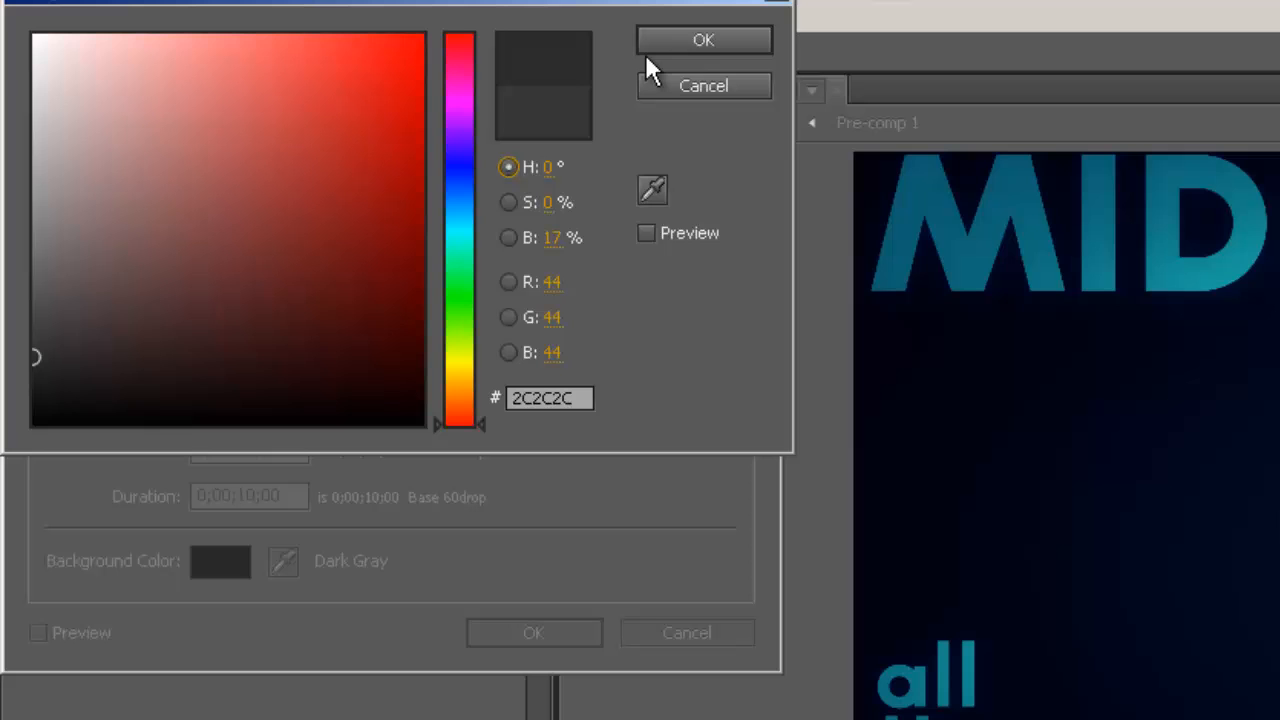
left_click(703, 40)
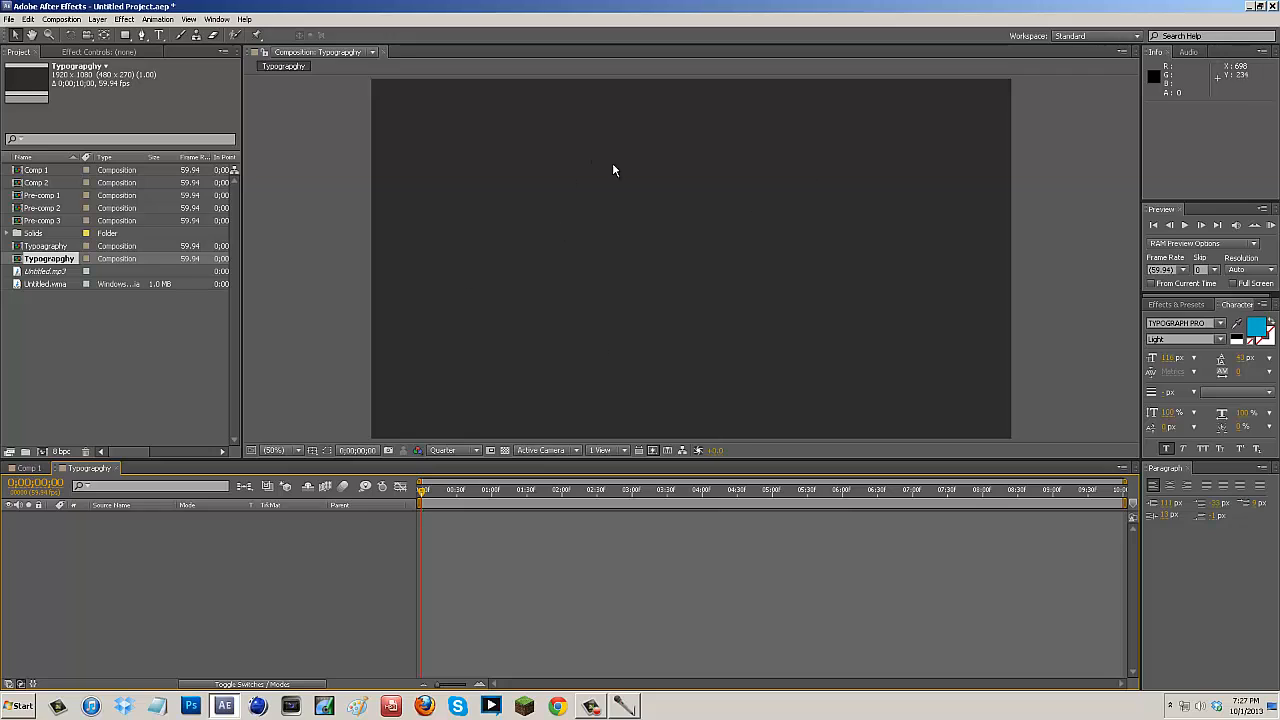
mouse_move(30, 300)
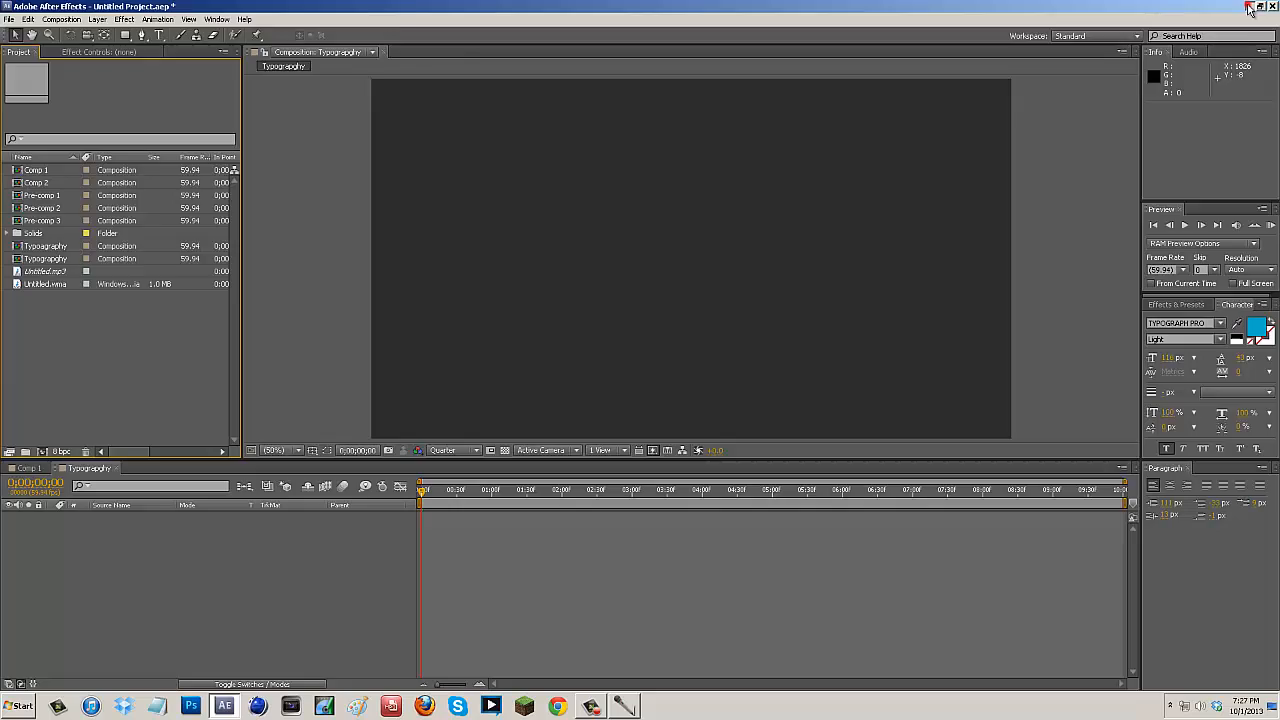
- Import Sample.mp3 from the desktop into the Project panel
left_click(1249, 7)
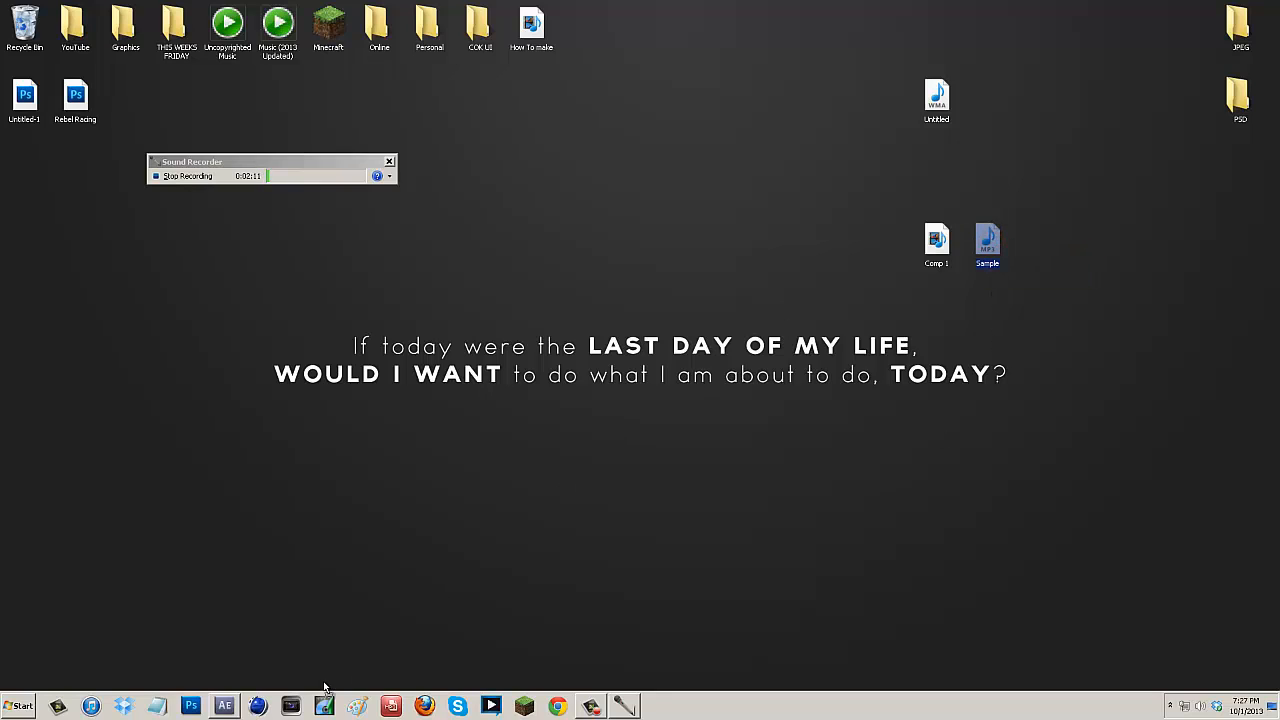
left_click(190, 706)
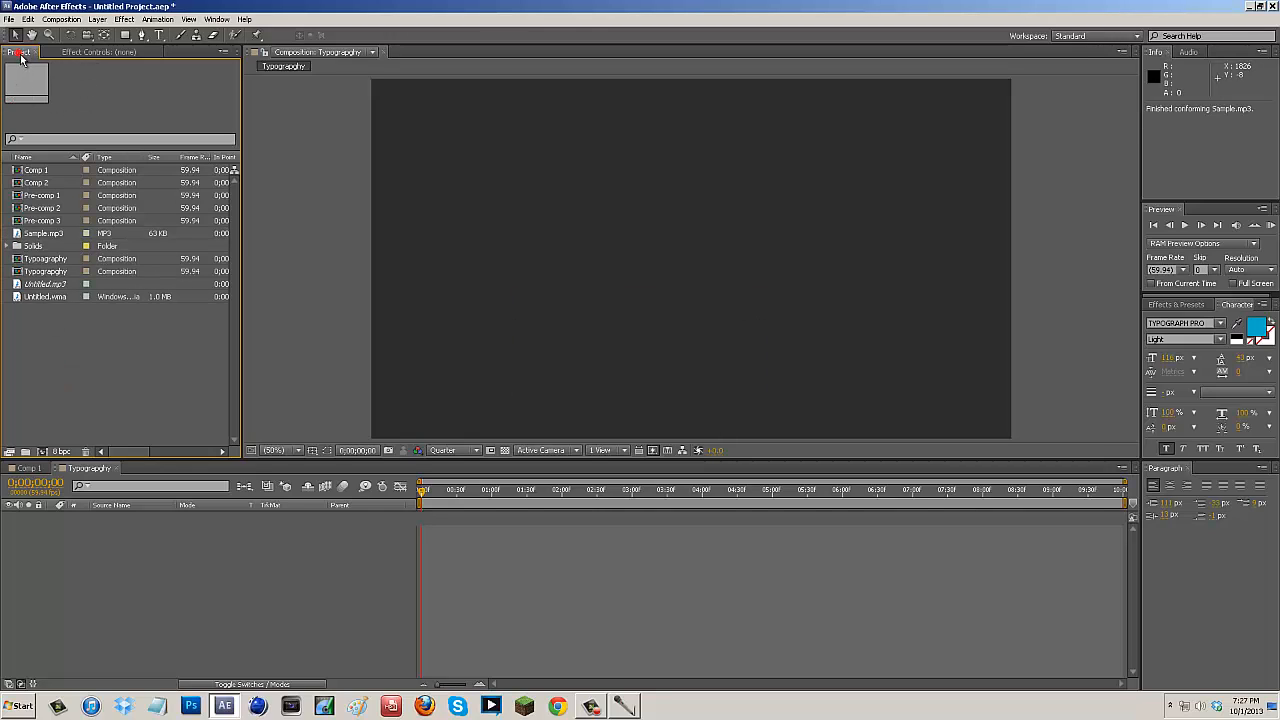
left_click(44, 233)
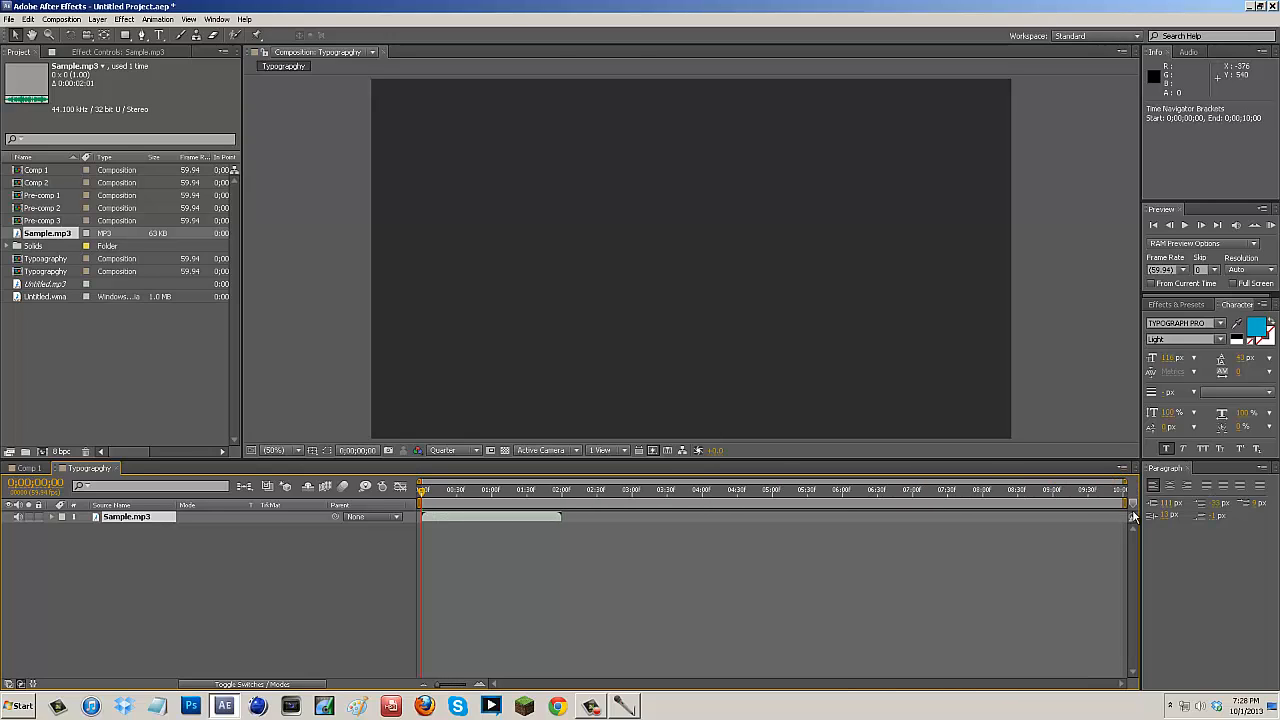
- Place Sample.mp3 in the timeline, limit the work area to 2 s, and expand its properties
left_click_drag(1130, 502, 583, 502)
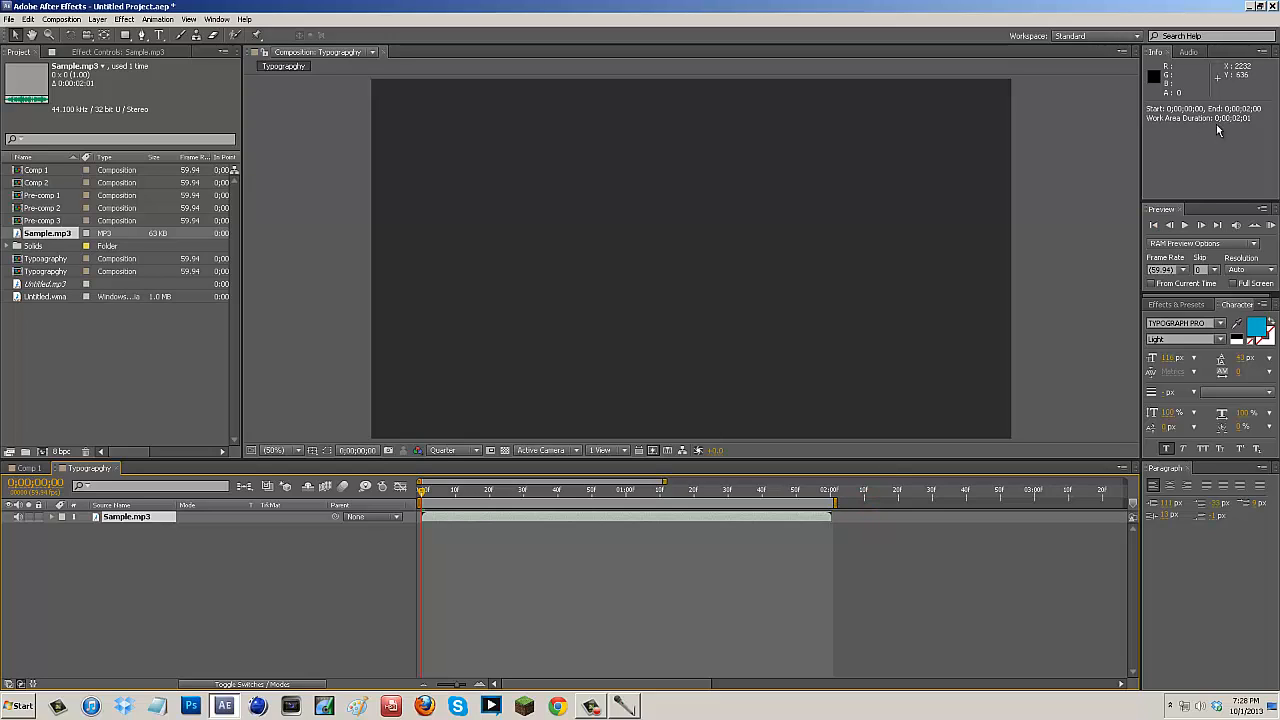
mouse_move(1234, 148)
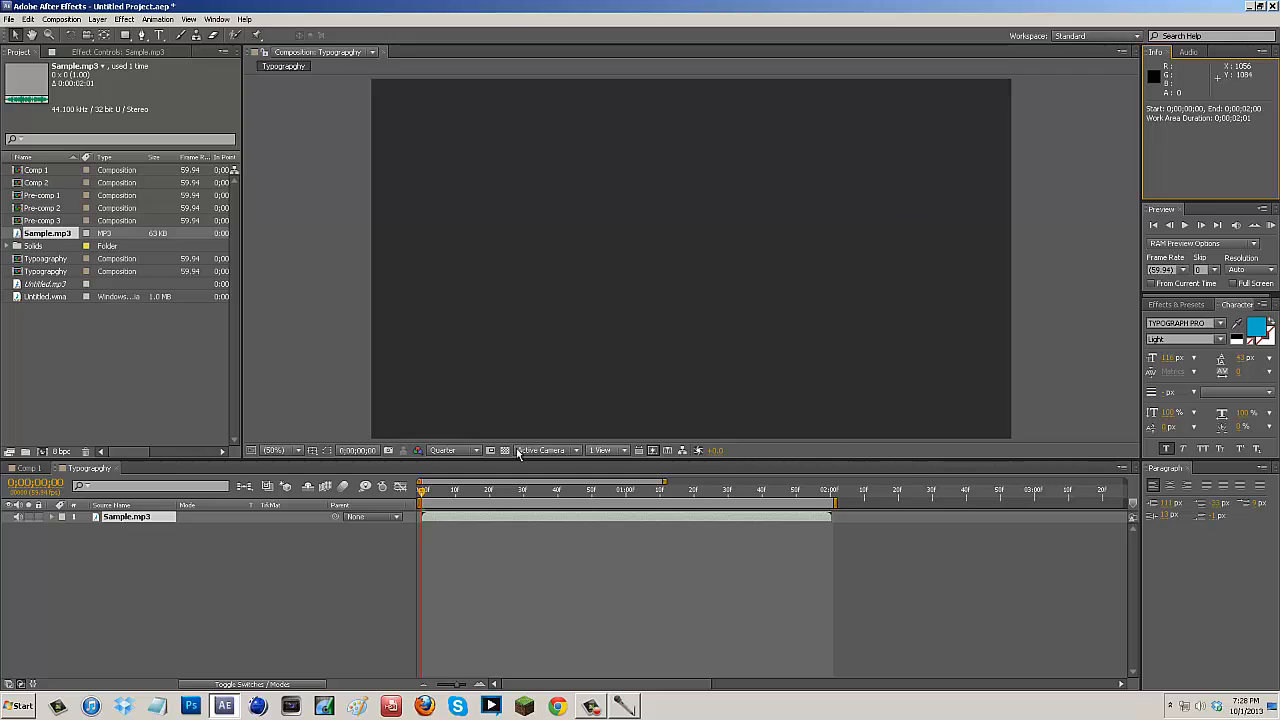
mouse_move(697, 483)
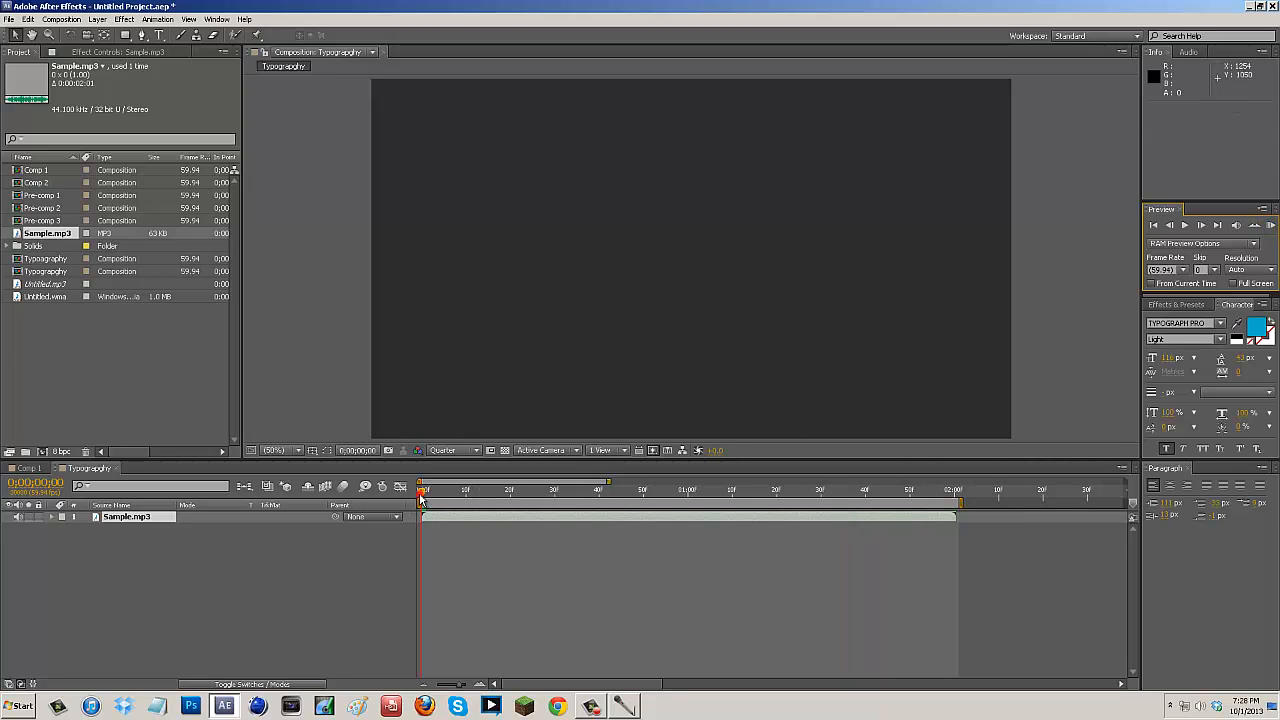
left_click(488, 490)
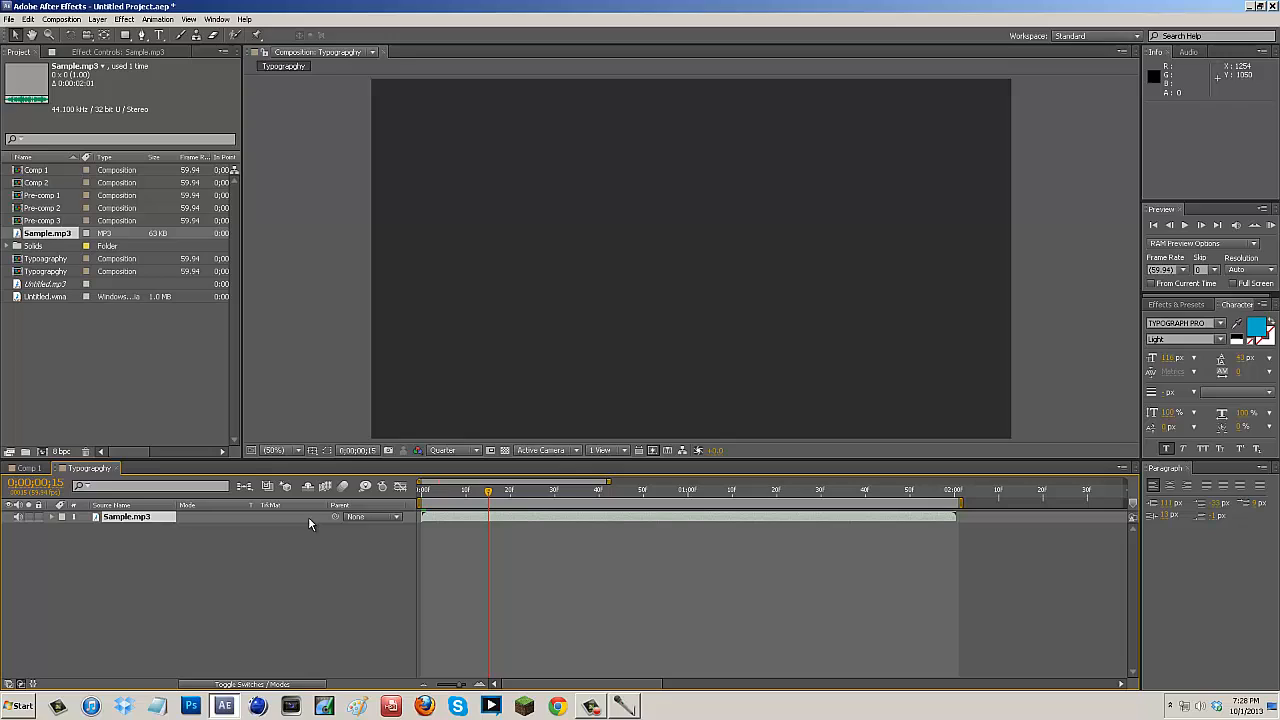
mouse_move(243, 550)
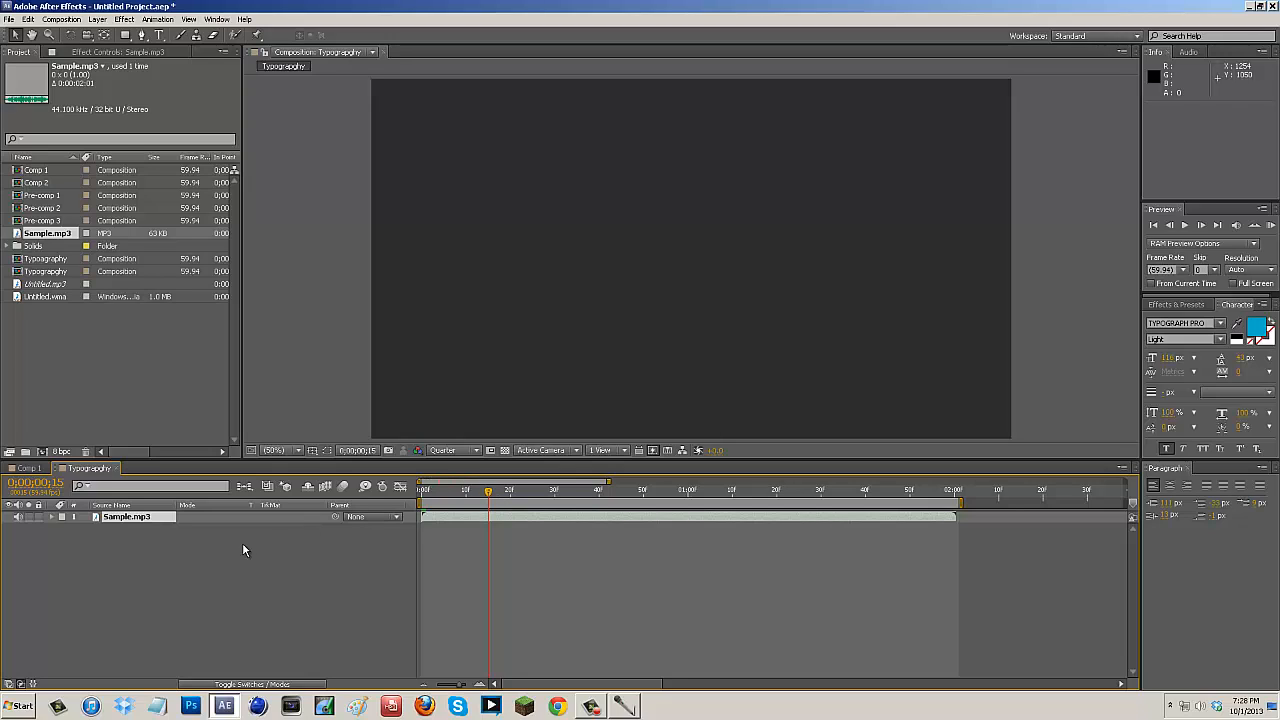
left_click(51, 517)
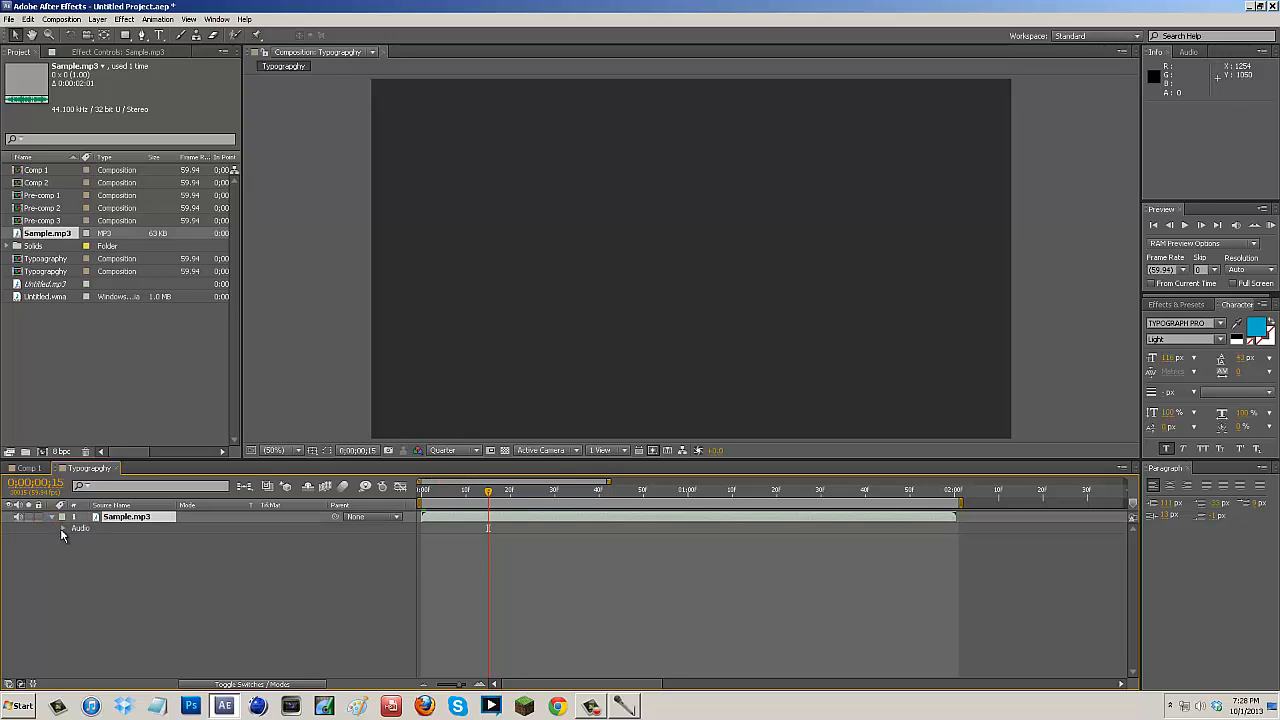
- Display the Sample.mp3 waveform under Audio Levels, dismissing the error dialog
left_click(64, 528)
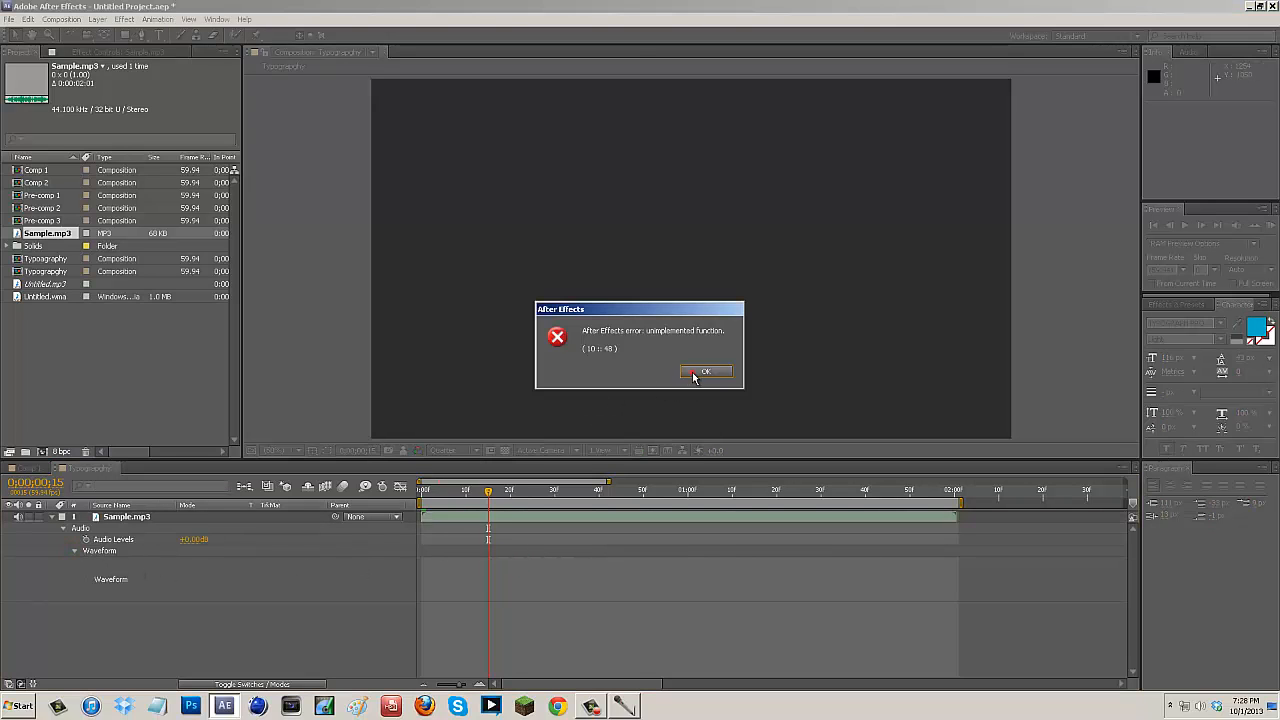
left_click(706, 371)
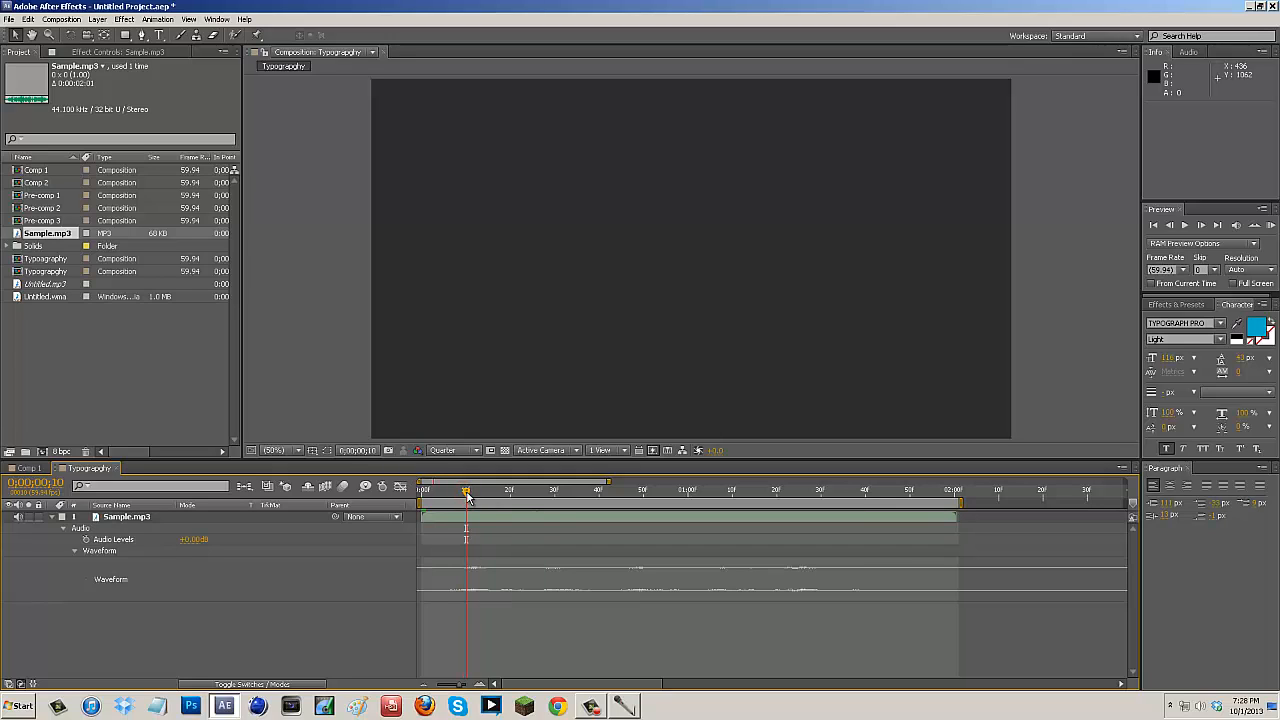
mouse_move(466, 497)
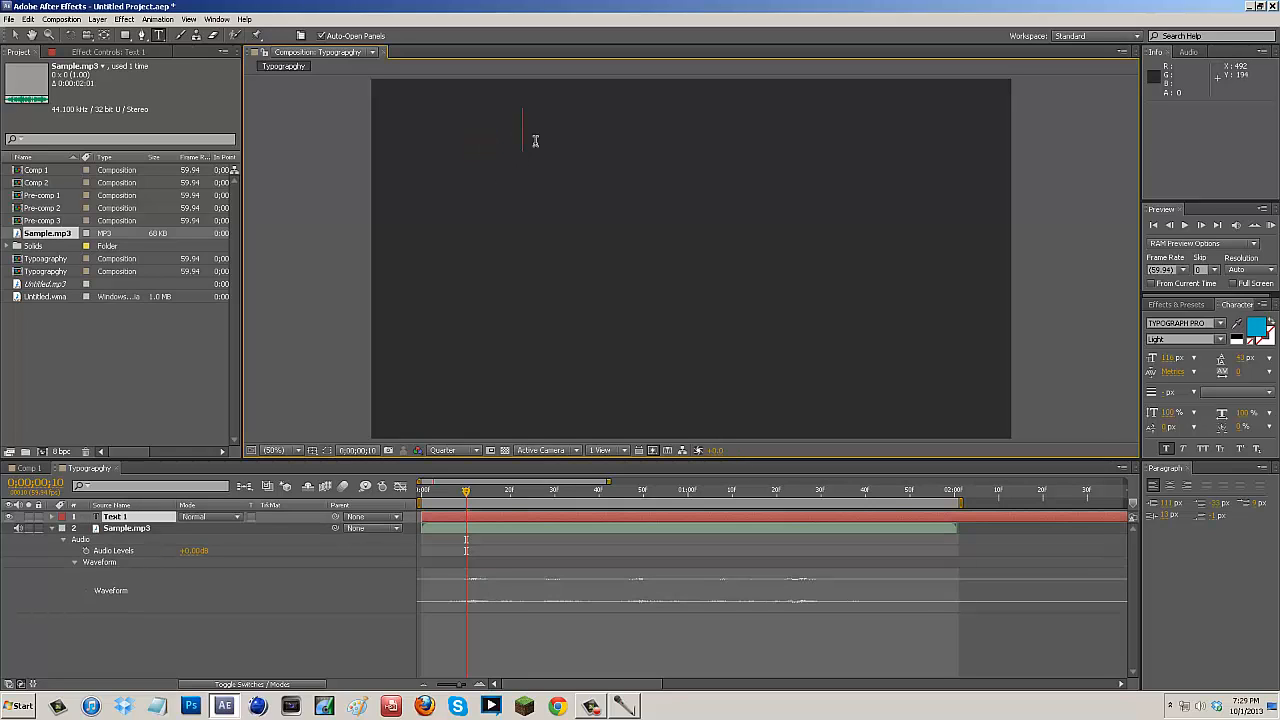
- Type THIS, IS, JUST, A and TUTORIAL as separate text layers, previewing at Full resolution
type("This")
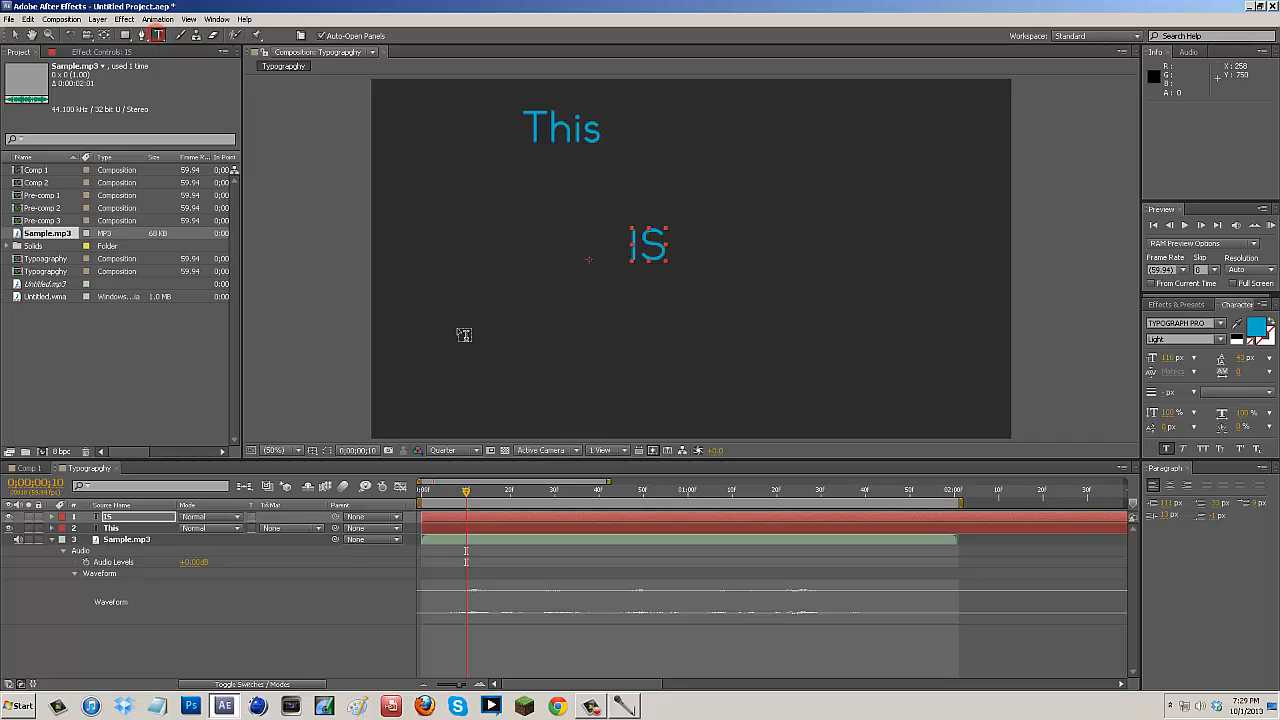
type("JUST")
type("TUTORIAL")
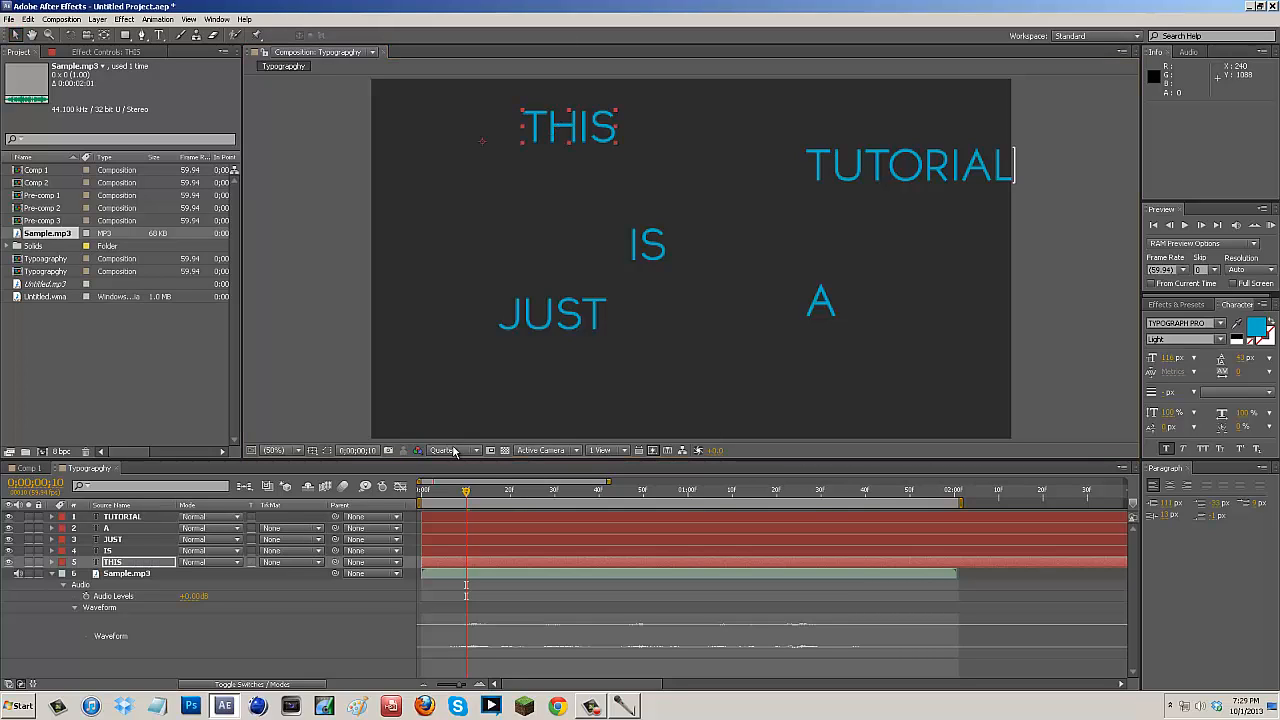
left_click(443, 450)
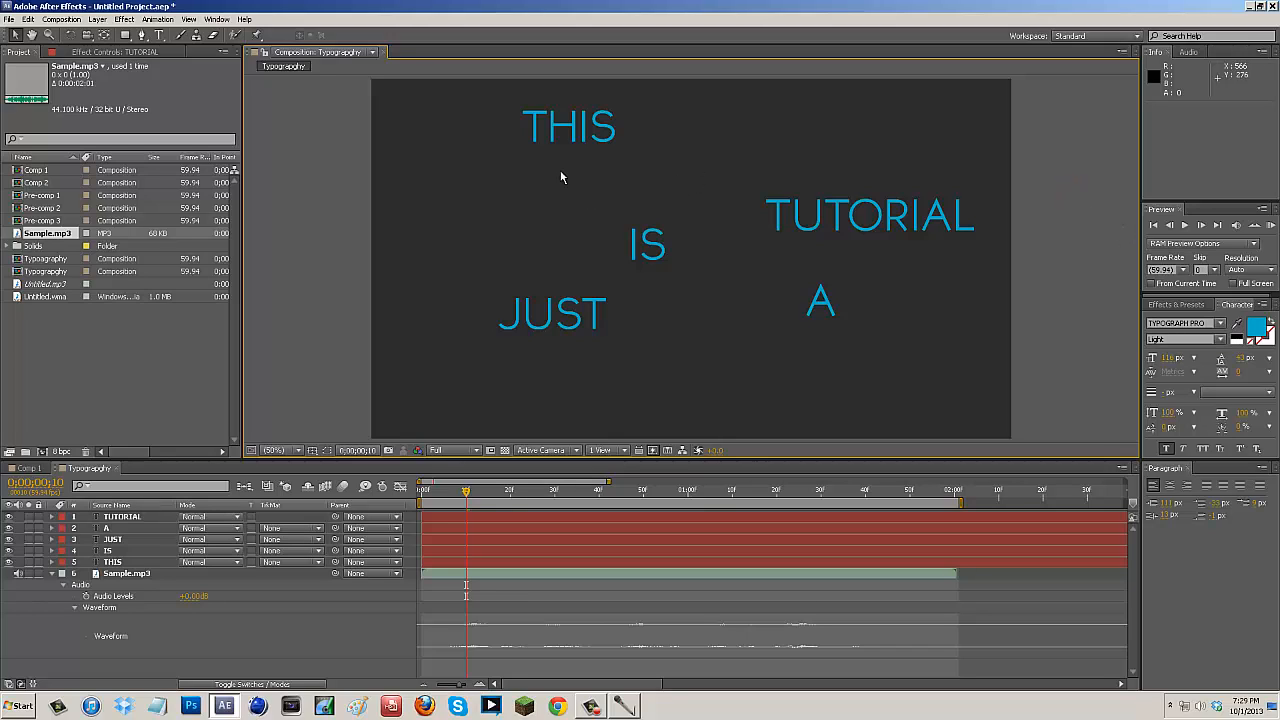
mouse_move(700, 166)
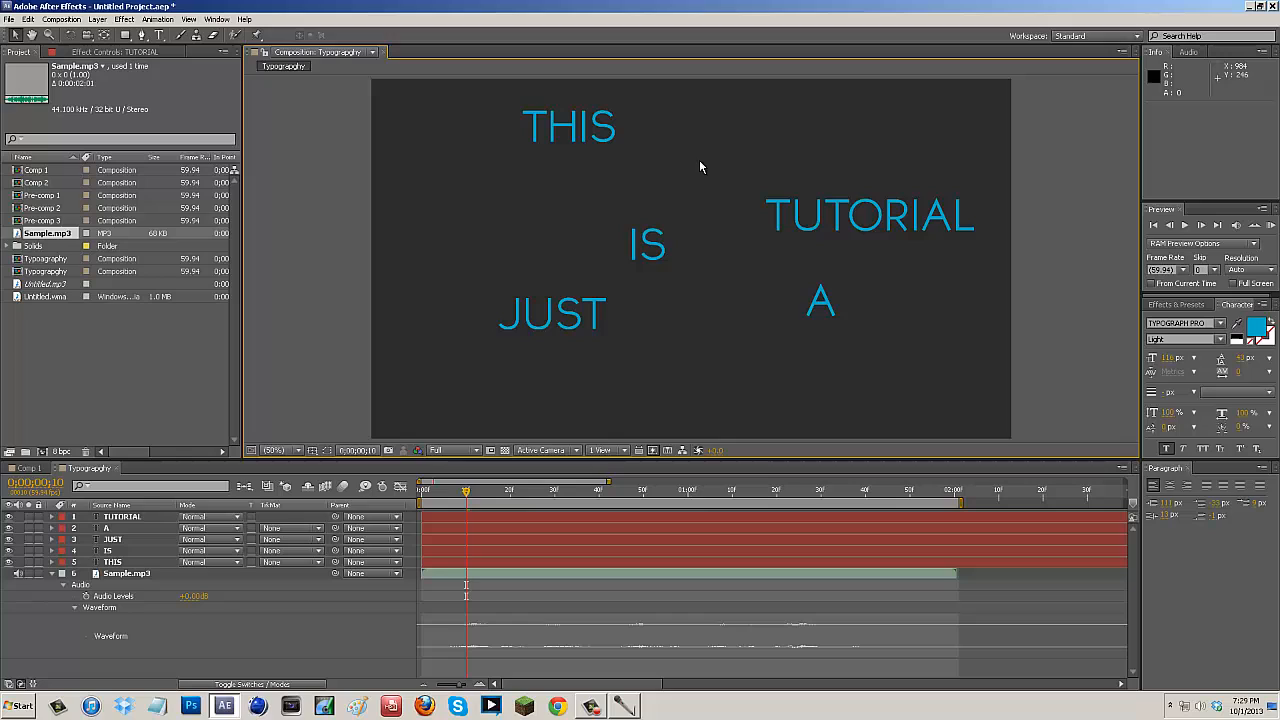
- Enlarge THIS and scale IS up to dominate the centre of the frame
left_click(569, 126)
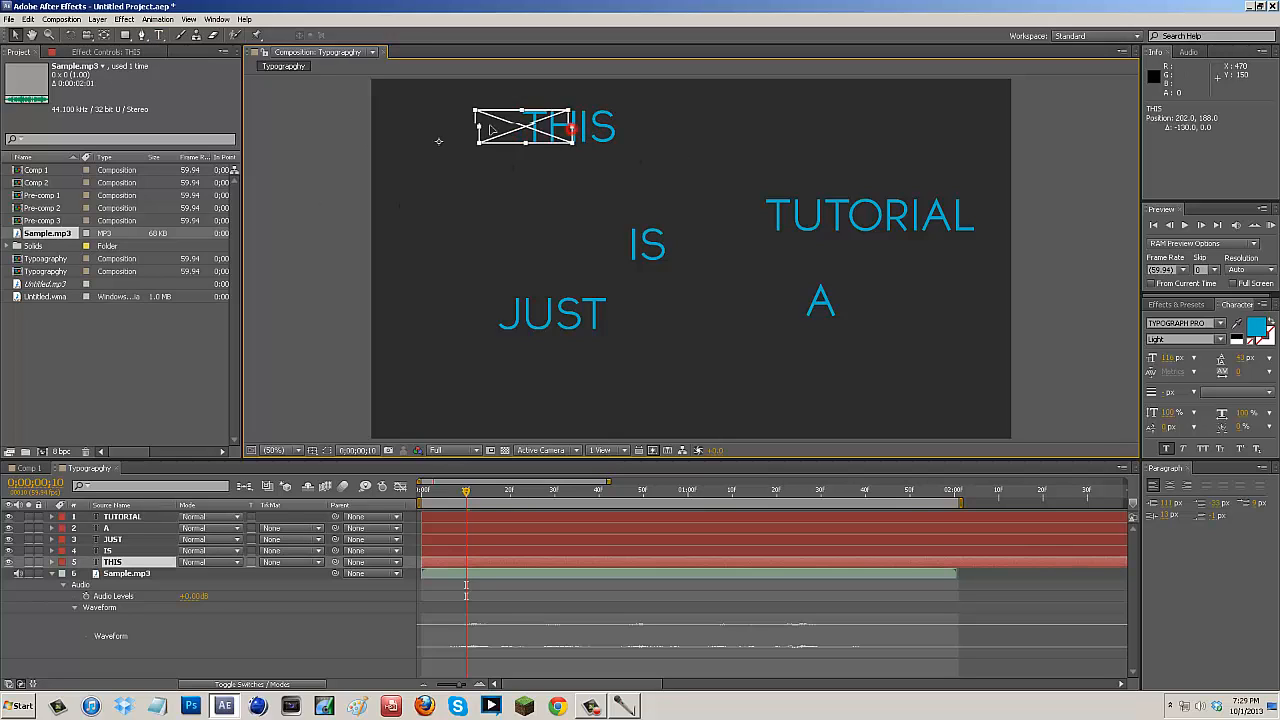
left_click_drag(547, 127, 428, 103)
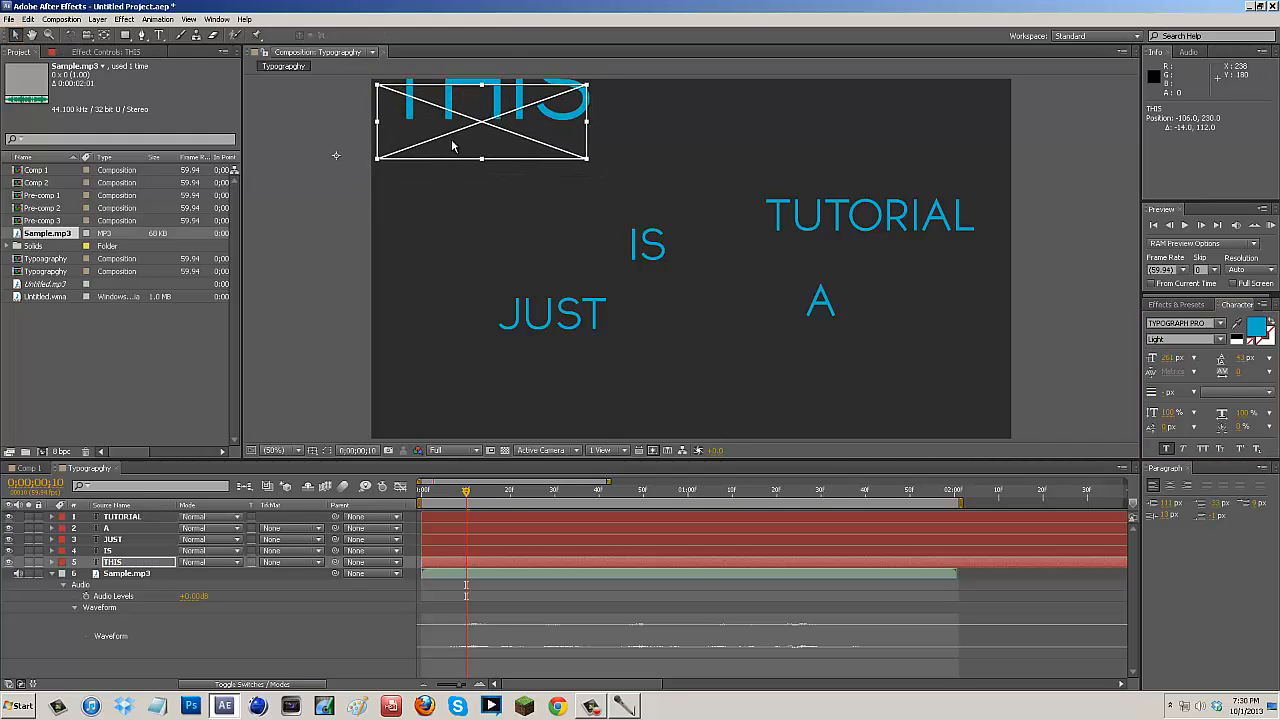
left_click(648, 246)
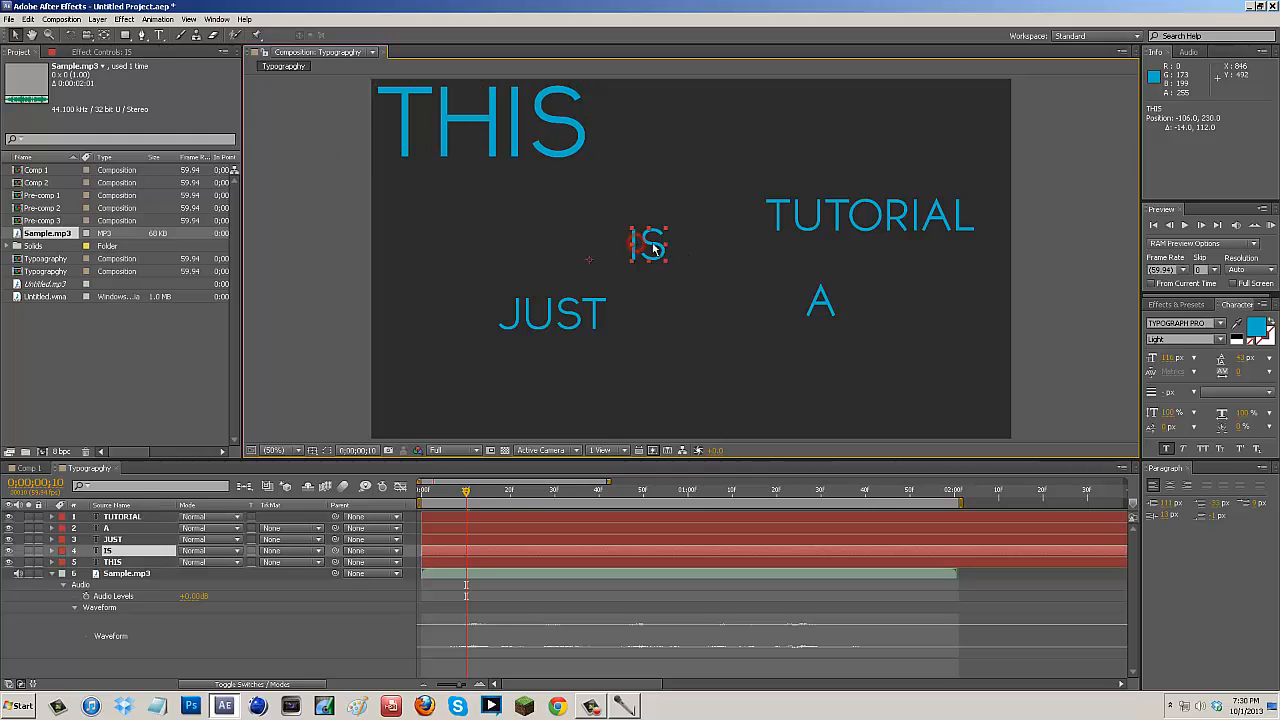
left_click_drag(648, 245, 610, 110)
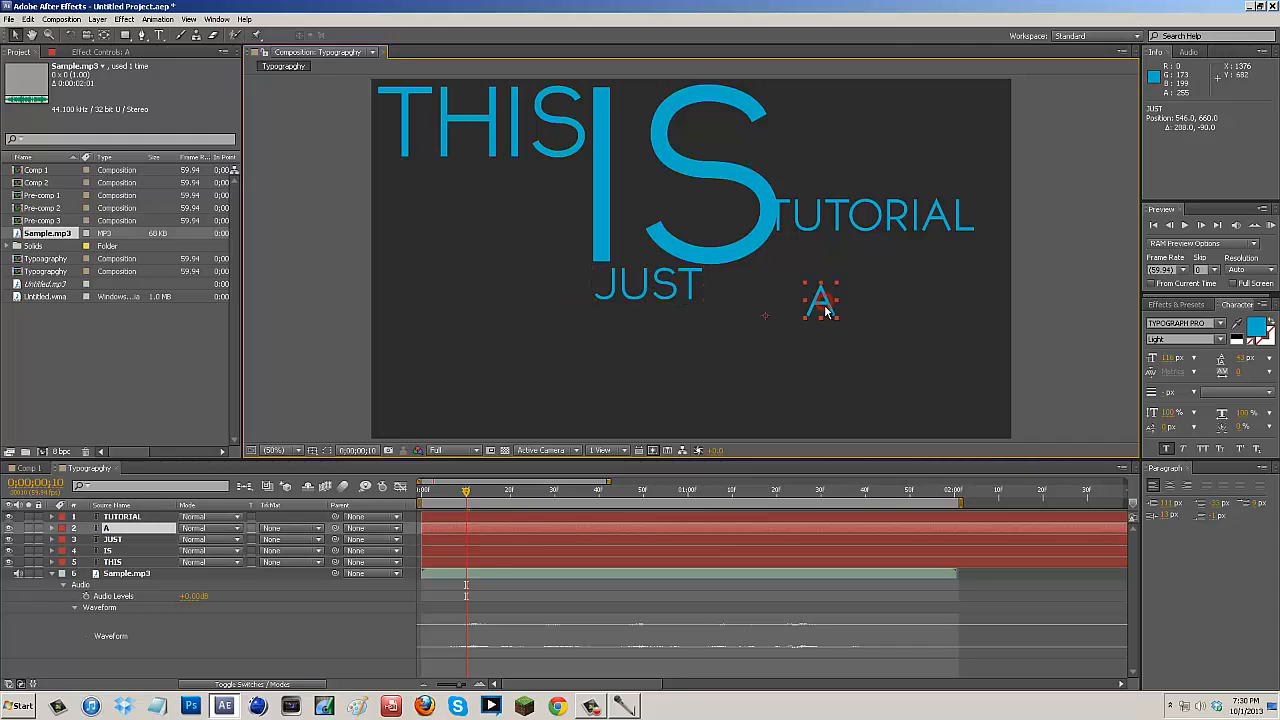
- Move A below IS, enlarge it beside JUST, and select TUTORIAL
left_click_drag(820, 300, 680, 395)
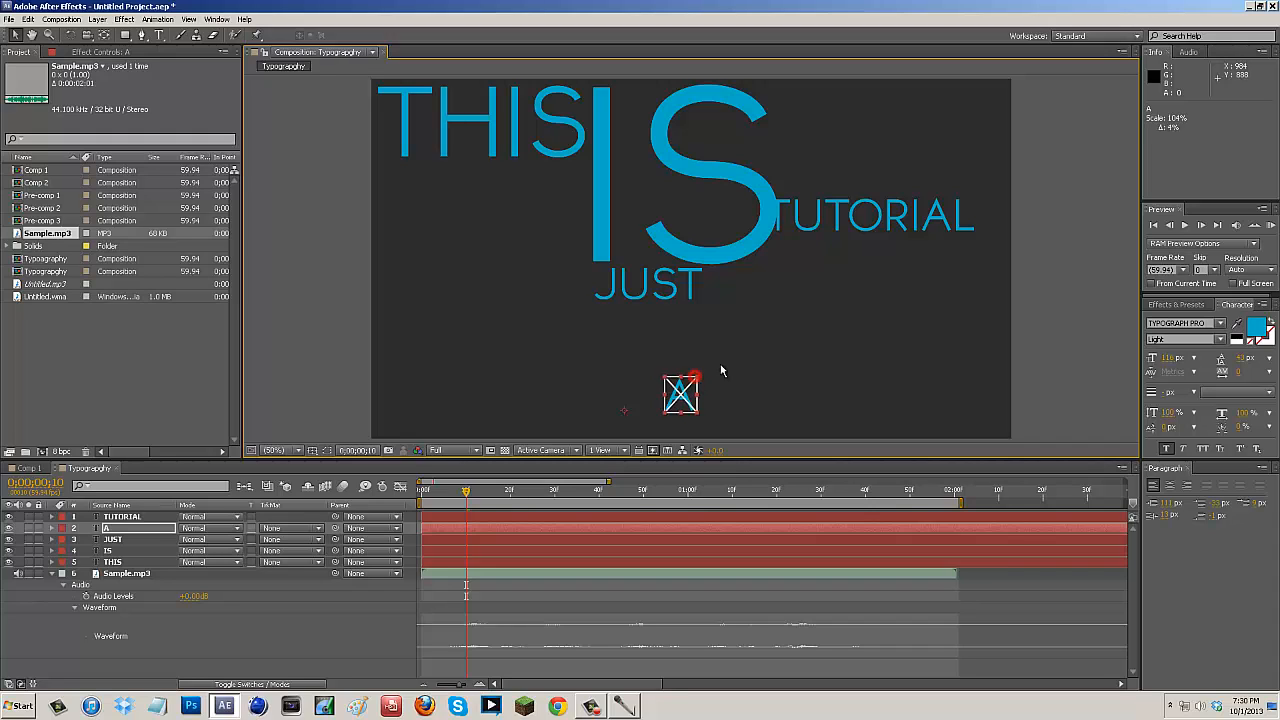
left_click_drag(680, 390, 720, 310)
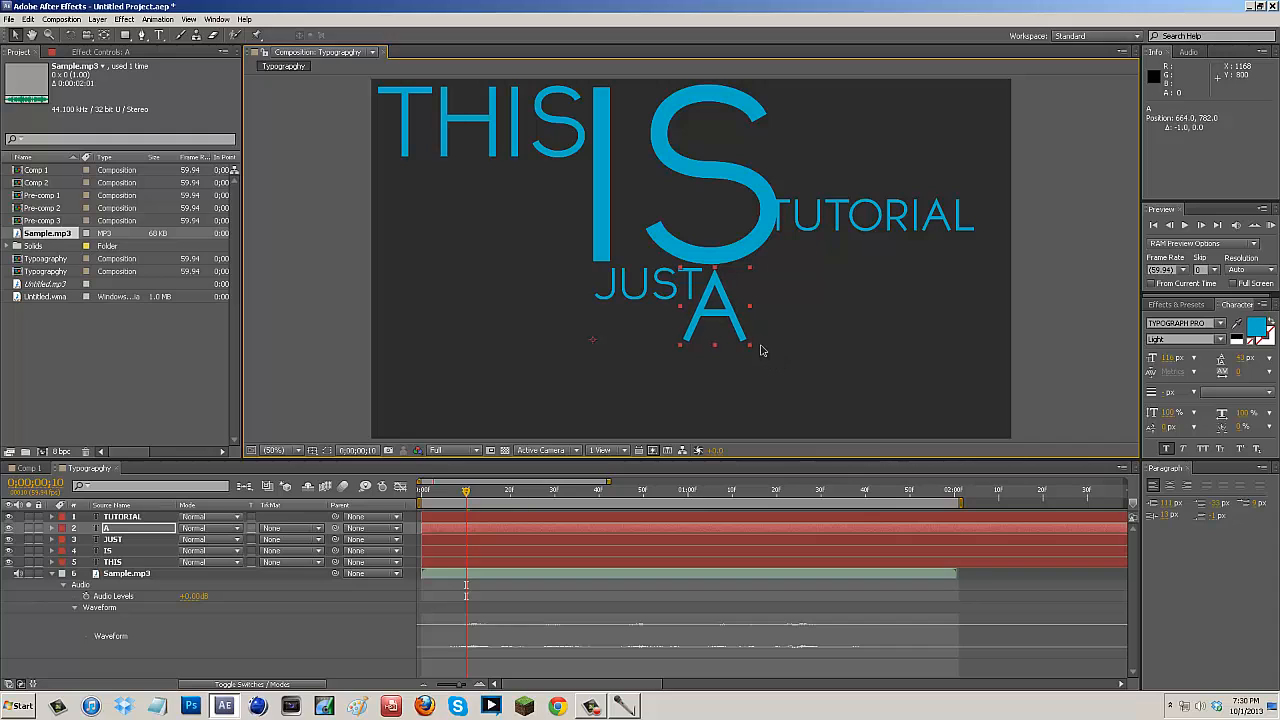
left_click(120, 517)
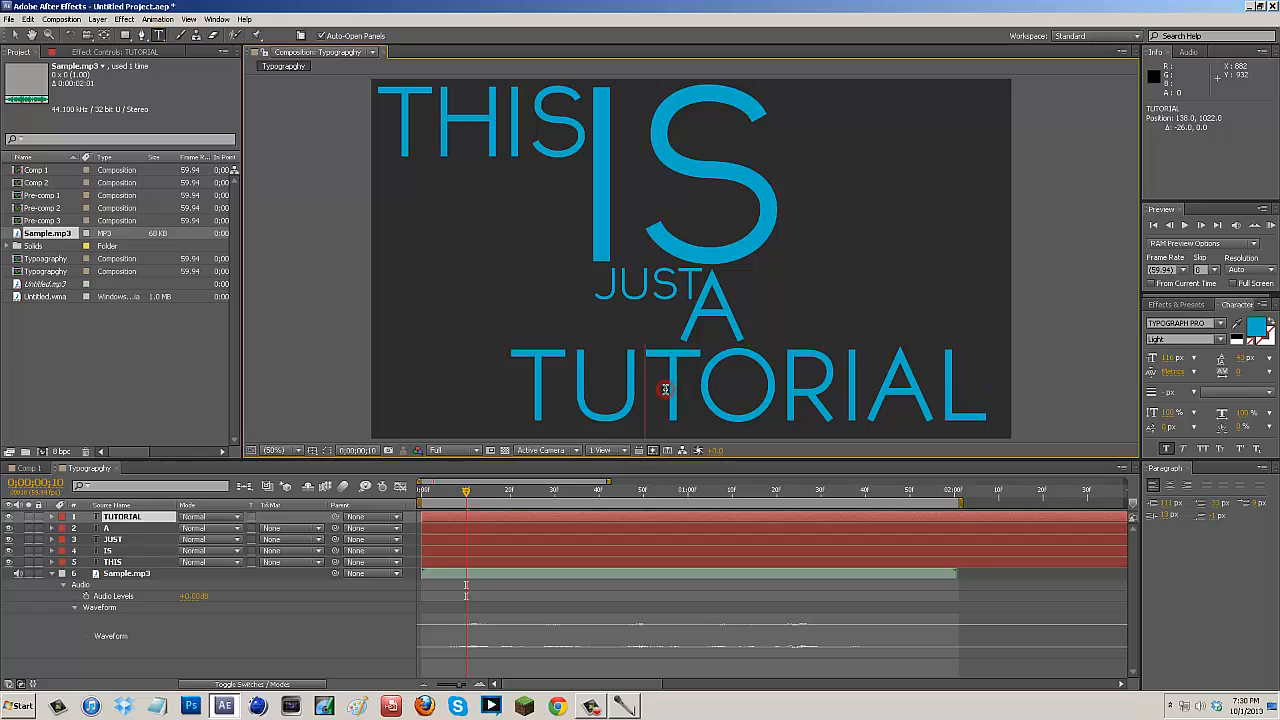
mouse_move(1207, 367)
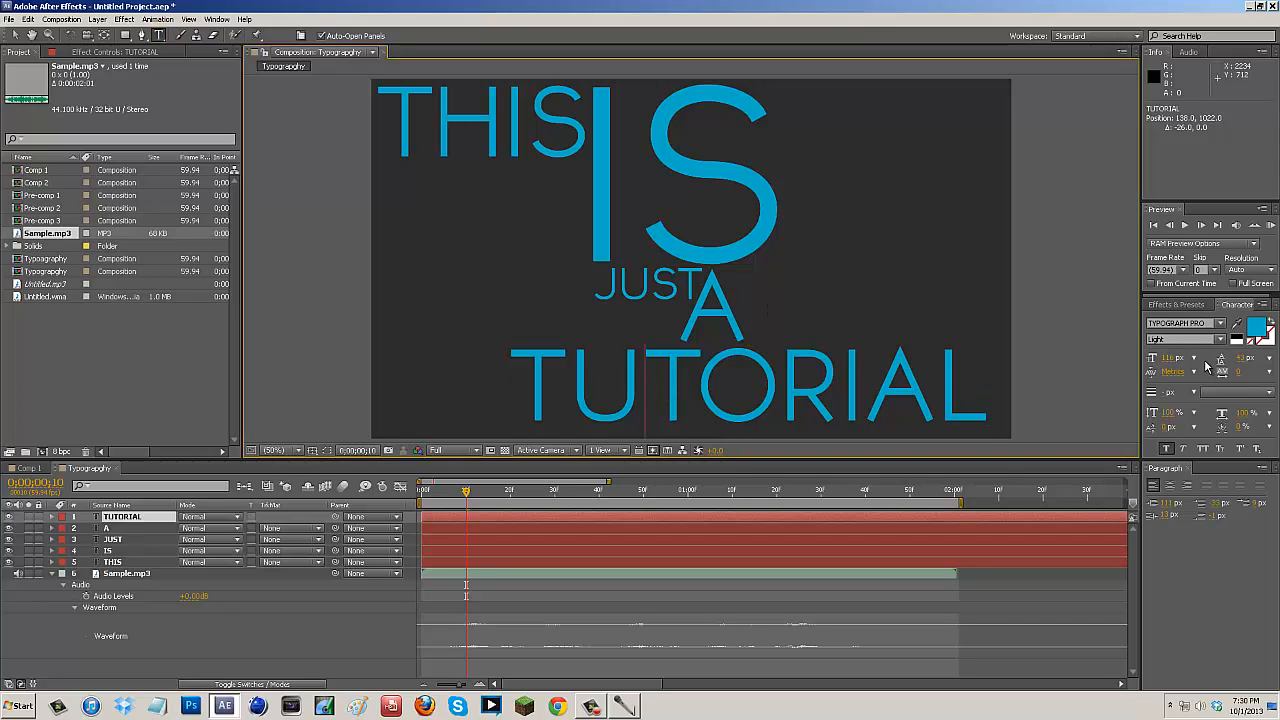
- Give TUTORIAL the ExtraBold font style and select the letters of THIS
left_click(1185, 339)
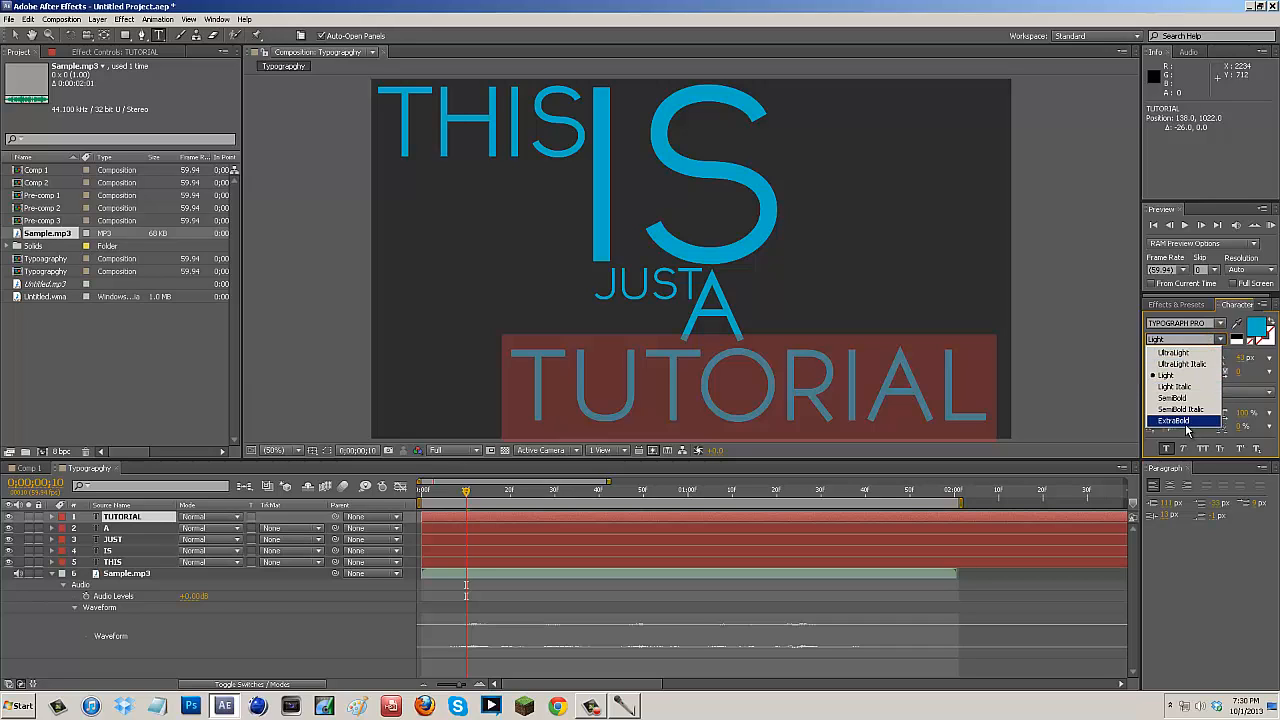
left_click(1172, 420)
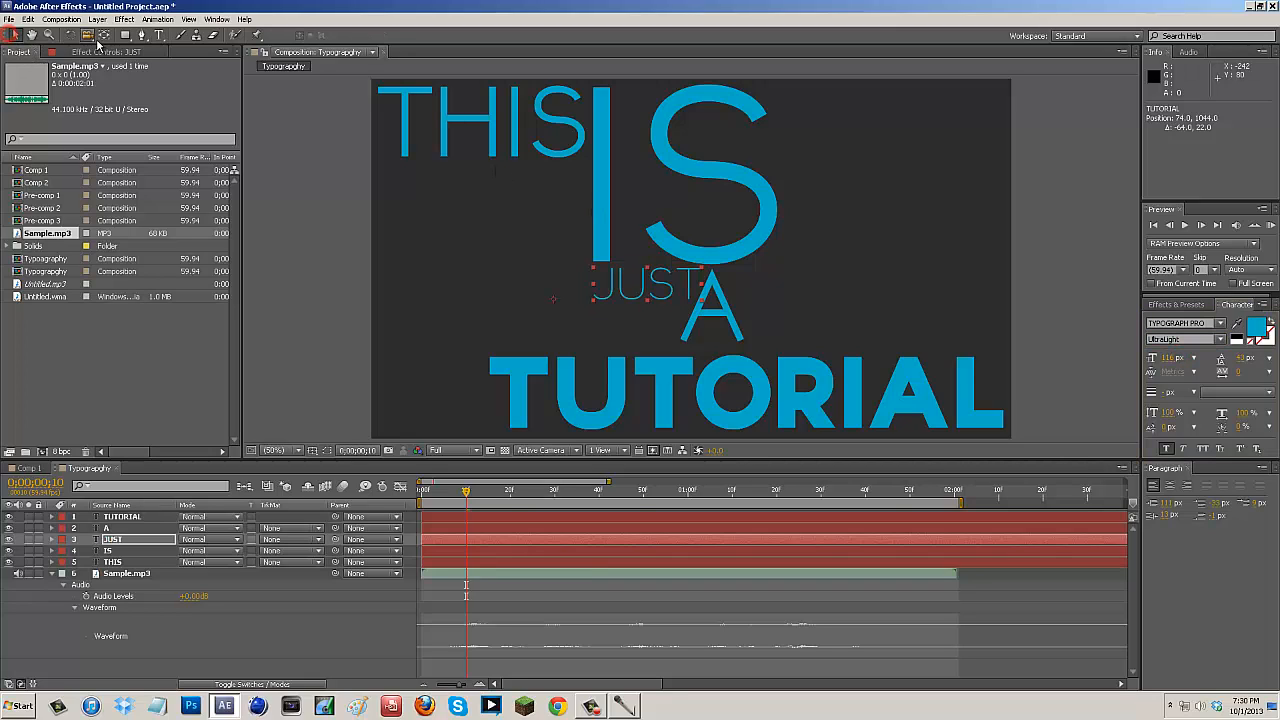
left_click(159, 35)
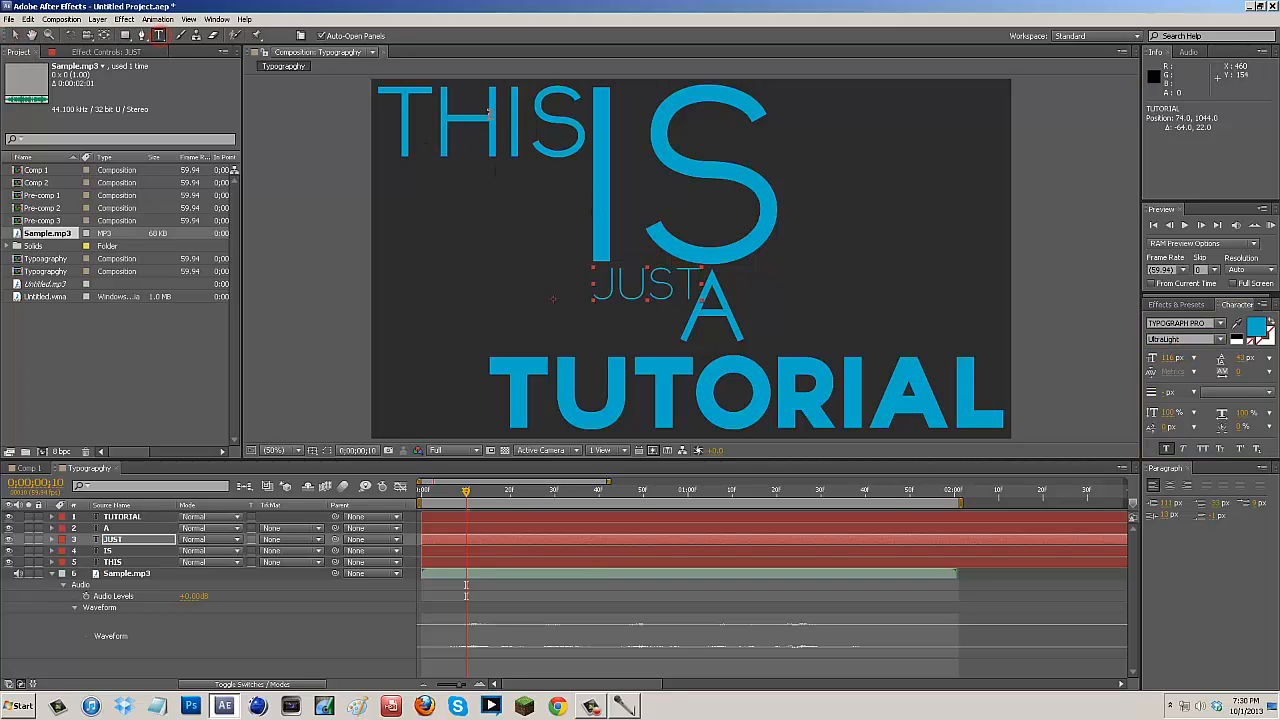
left_click(113, 561)
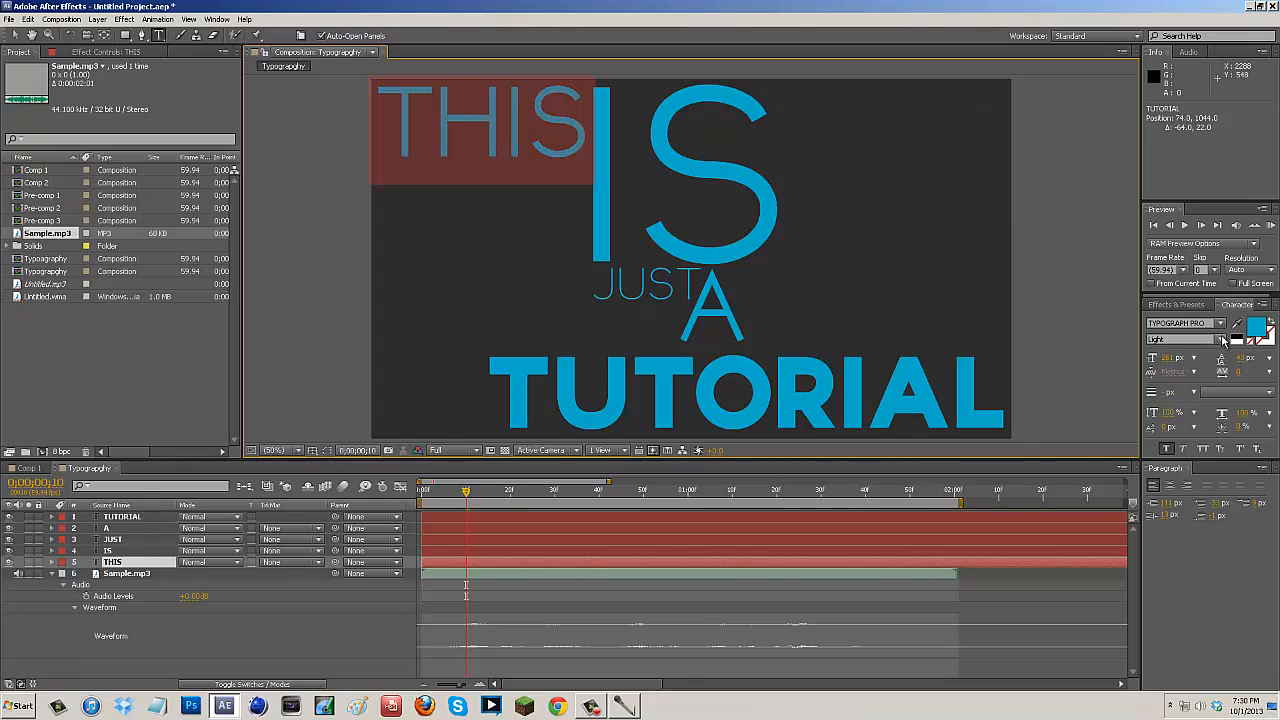
- Switch THIS to the UltraLight font style in the Character panel
left_click(1185, 339)
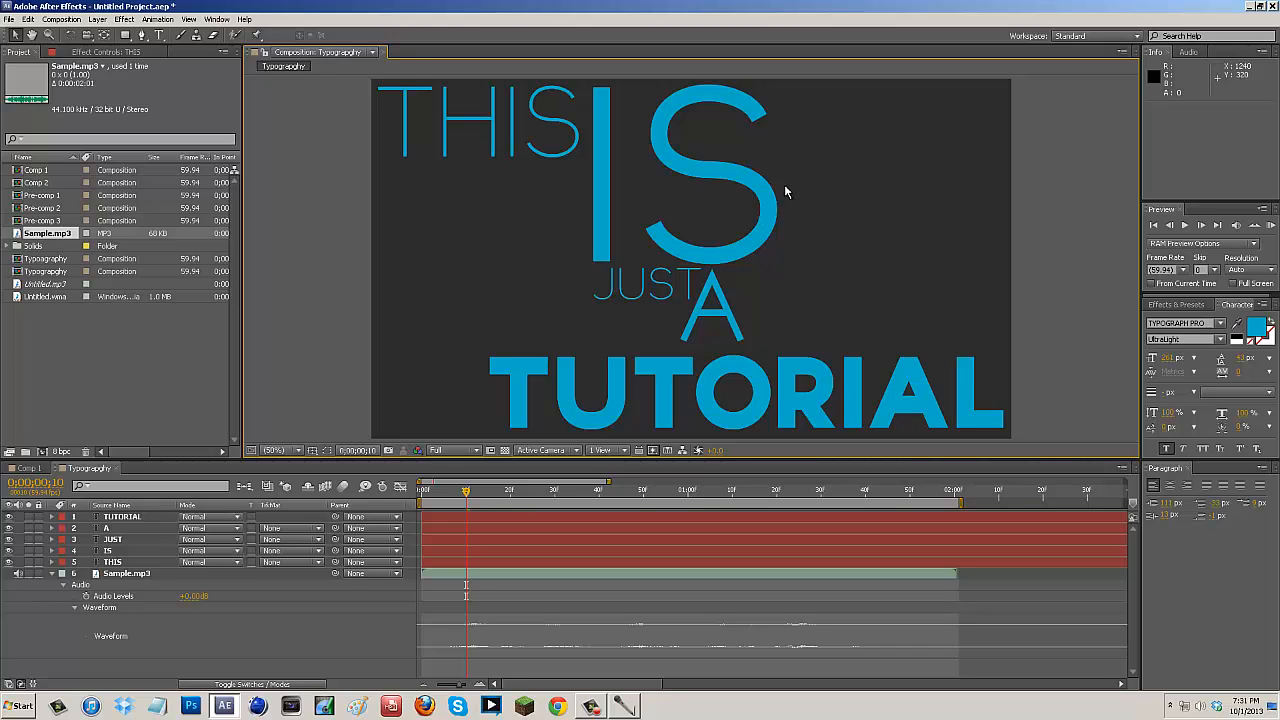
mouse_move(465, 497)
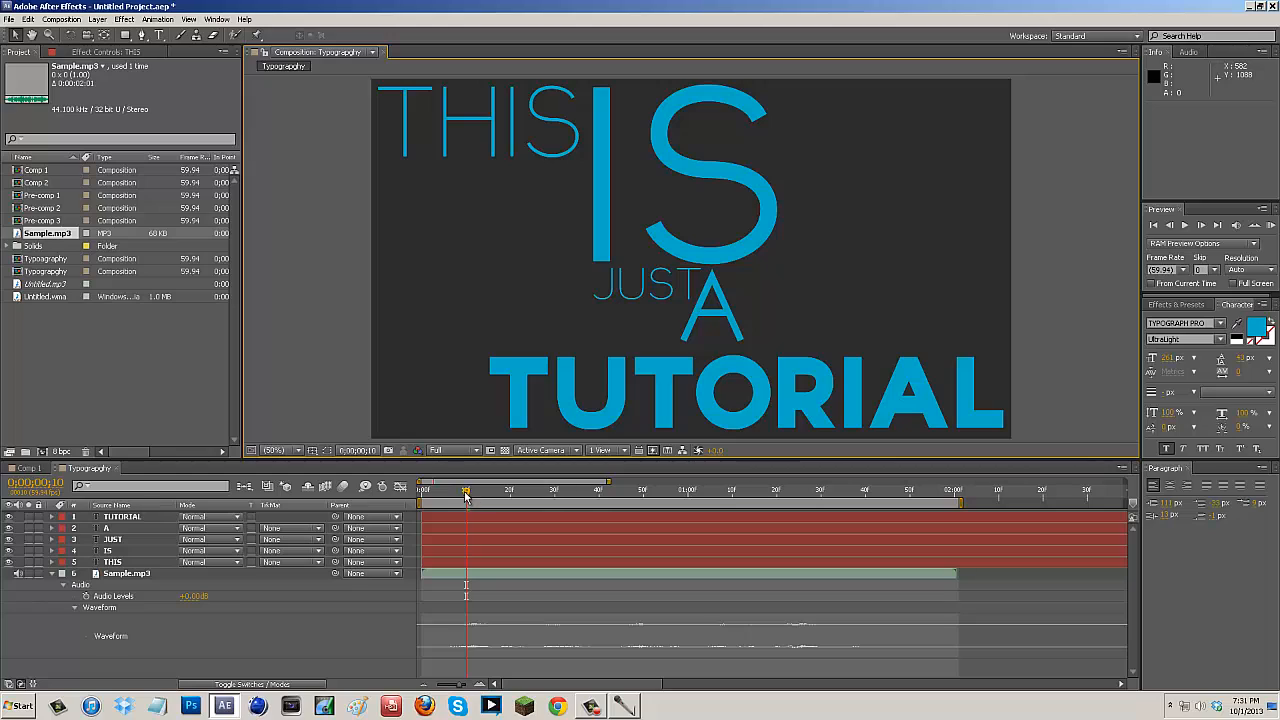
mouse_move(465, 490)
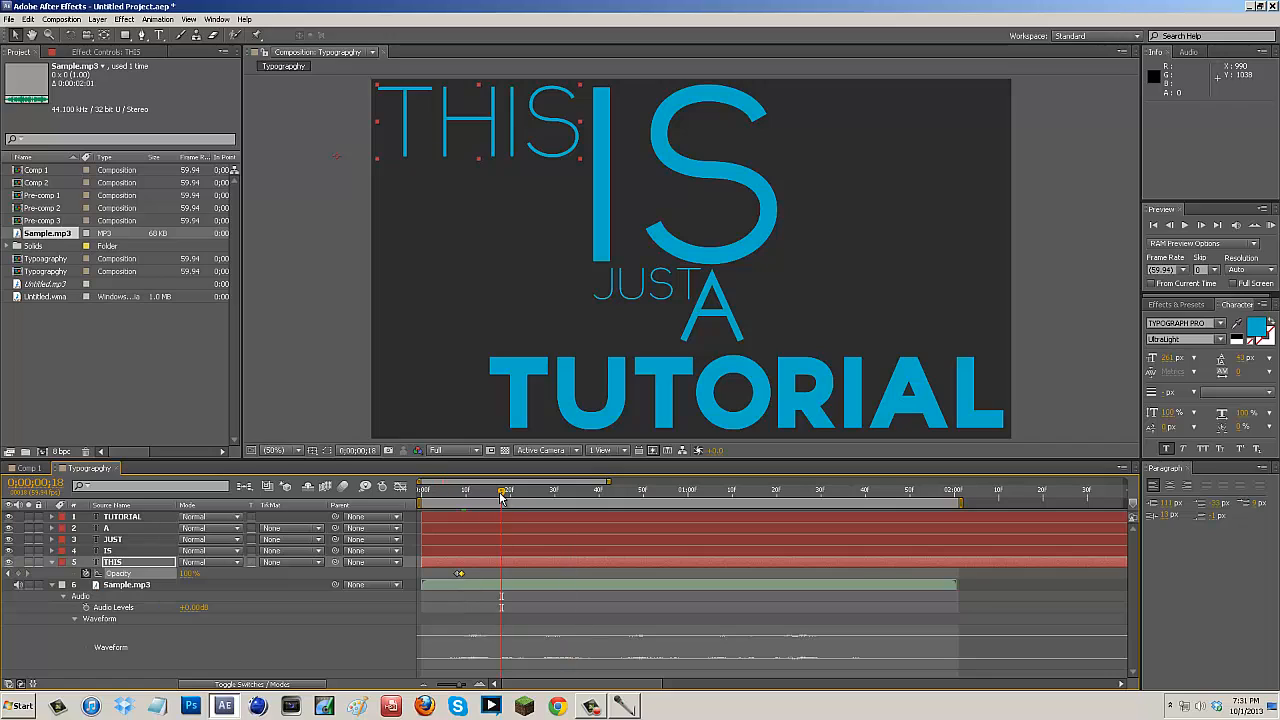
mouse_move(710, 178)
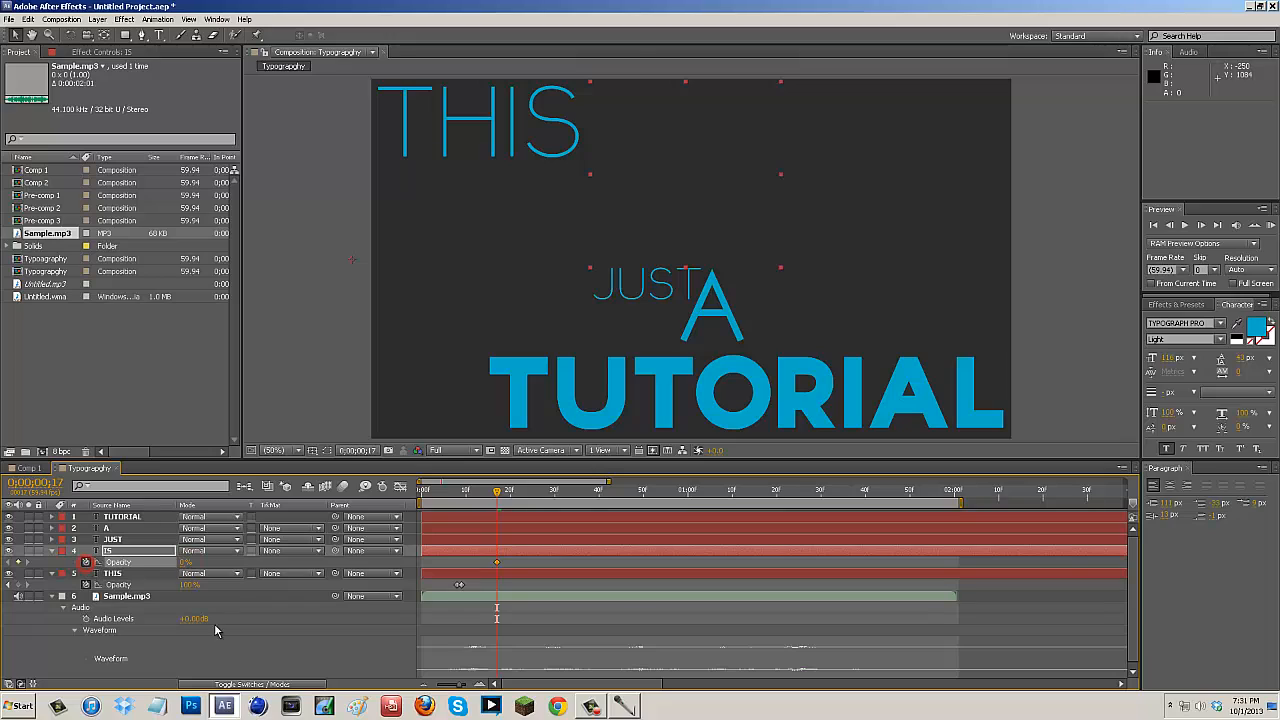
- Add a starting Opacity keyframe at 0% on the IS layer
left_click(1201, 225)
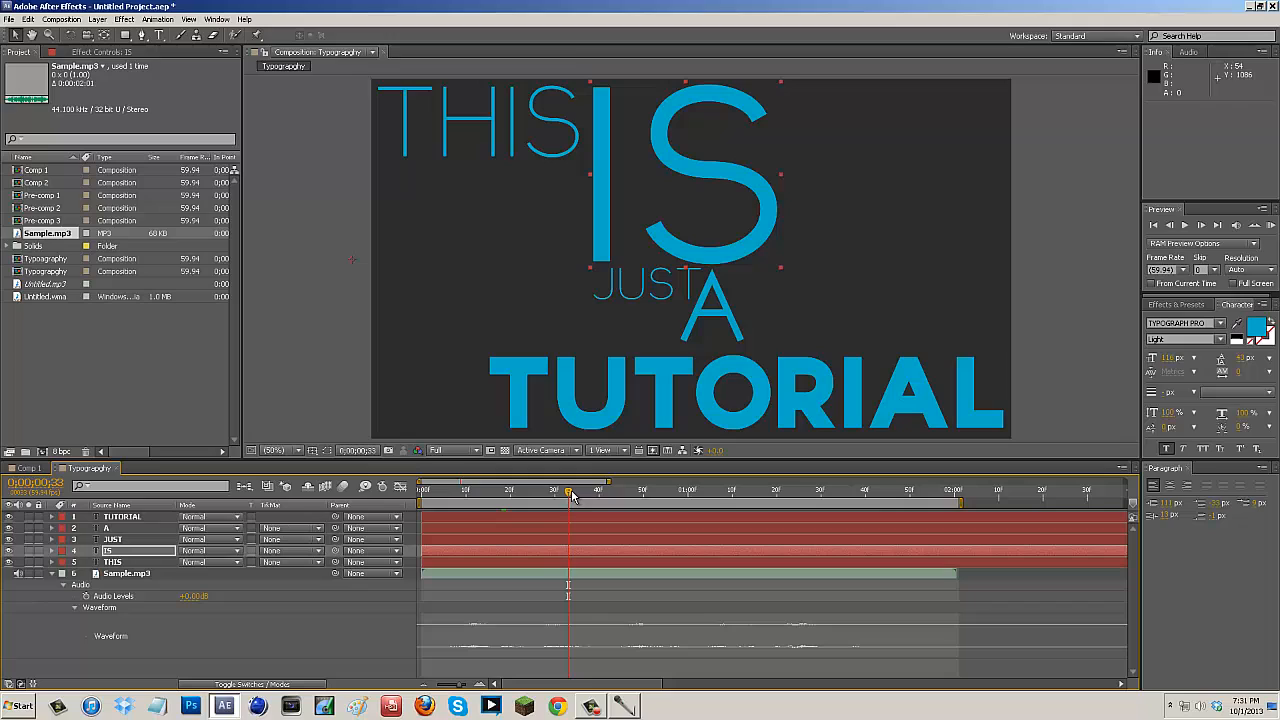
- Move the playhead to a later soundtrack cue for the next opacity keyframe
left_click(620, 490)
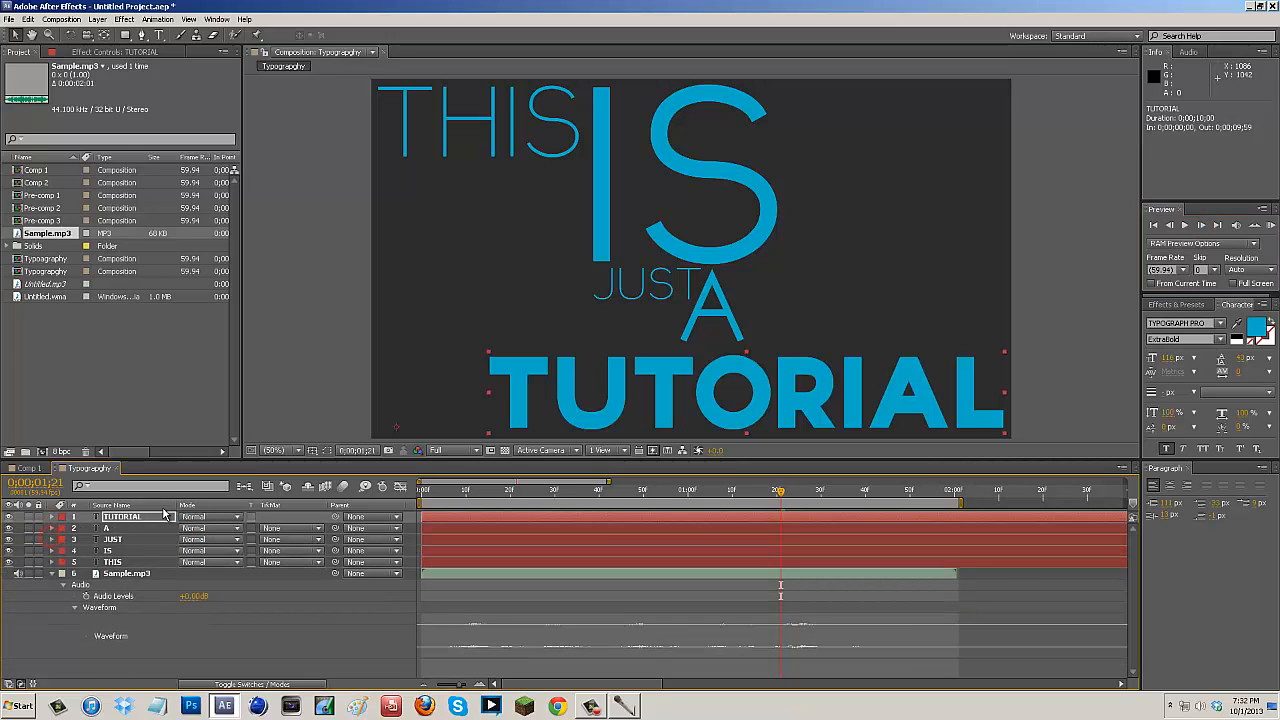
- Precompose the five word layers into a new 'First Slide' composition, then collapse the audio layer
left_click(112, 561)
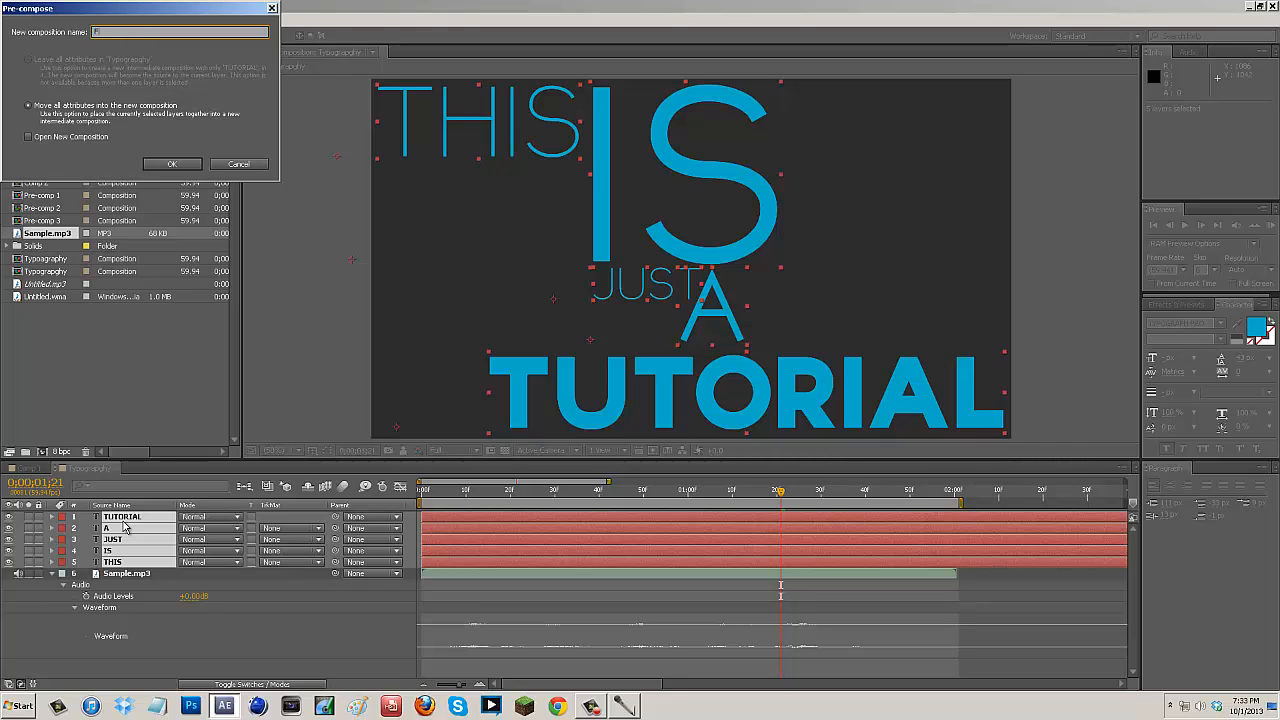
type("First Side")
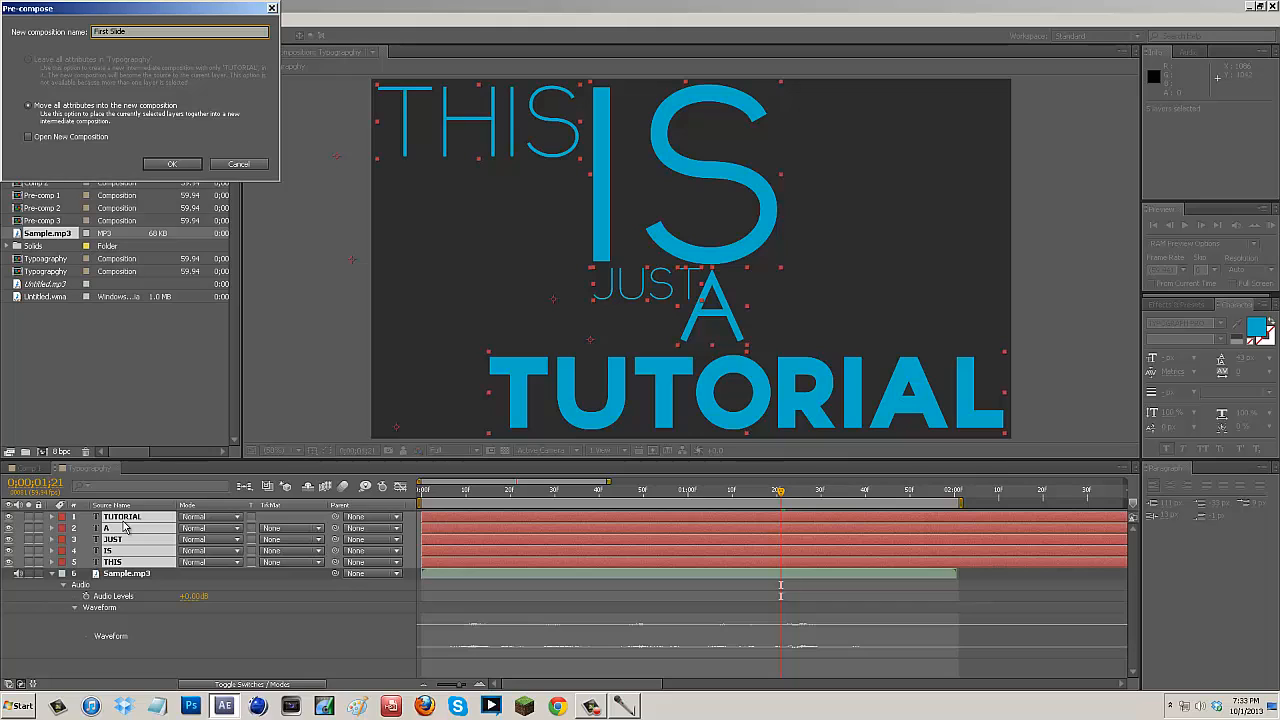
left_click(171, 164)
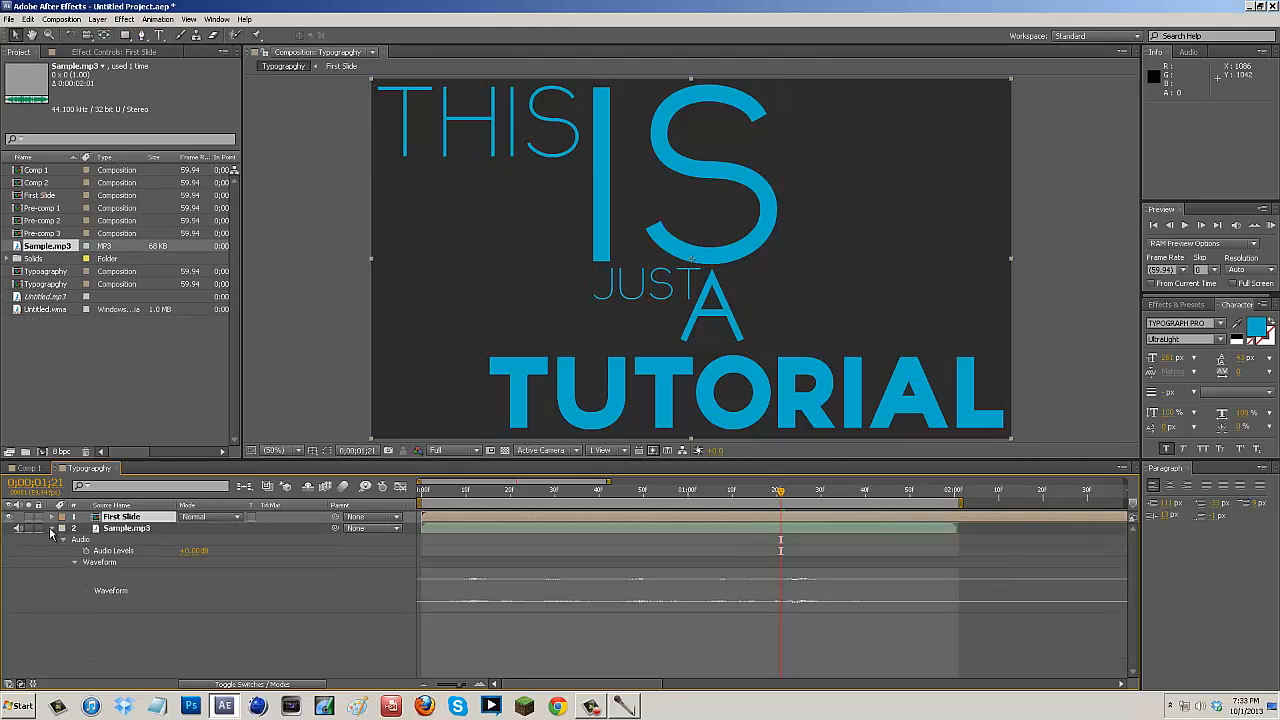
left_click(1156, 225)
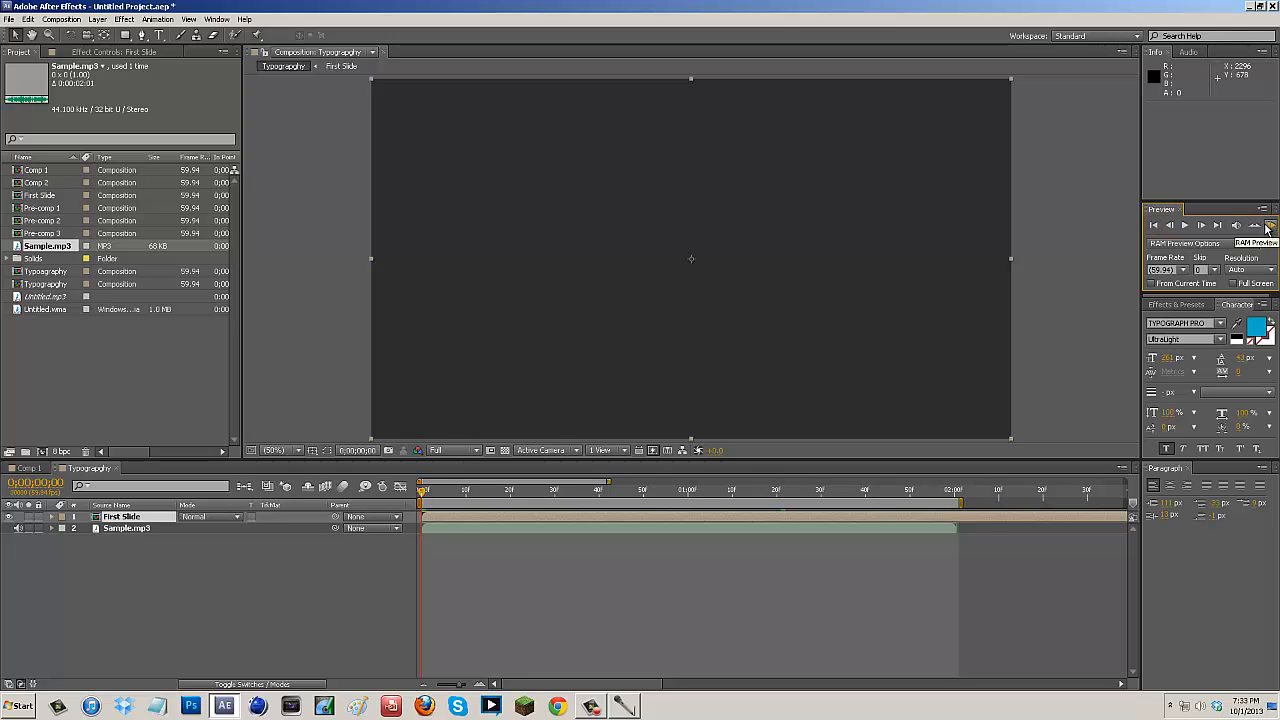
left_click(1269, 225)
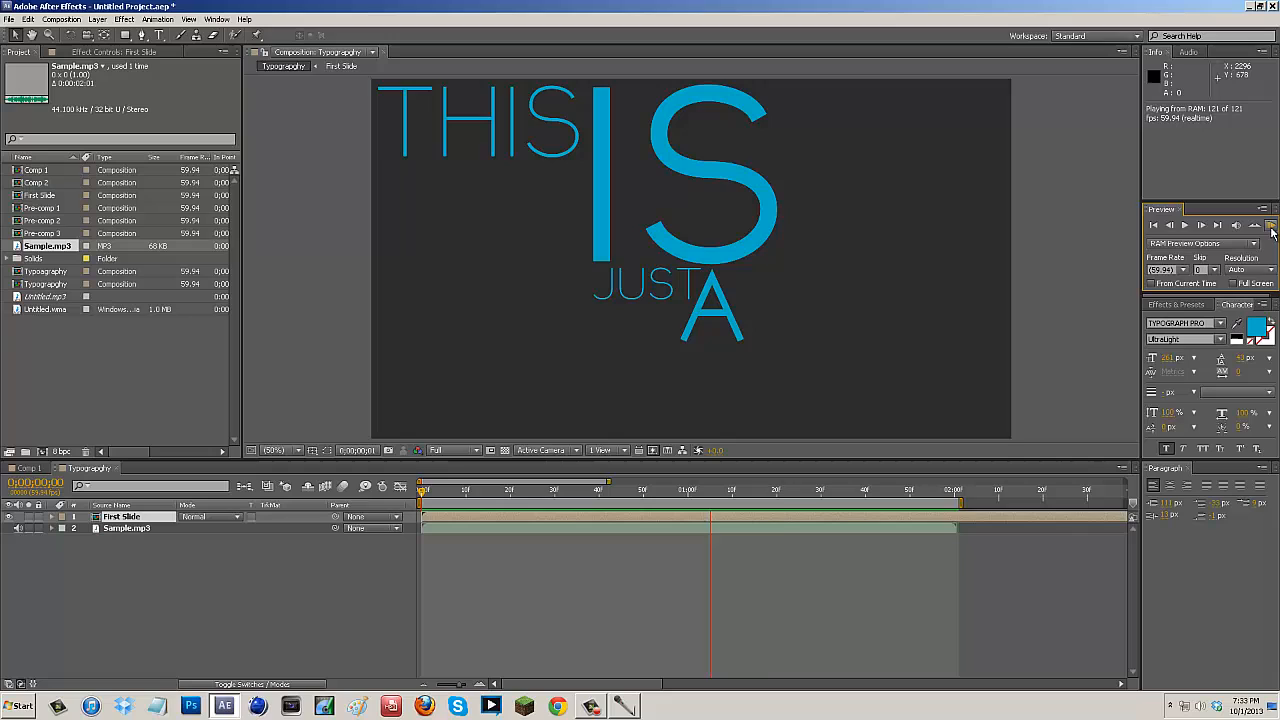
left_click(675, 489)
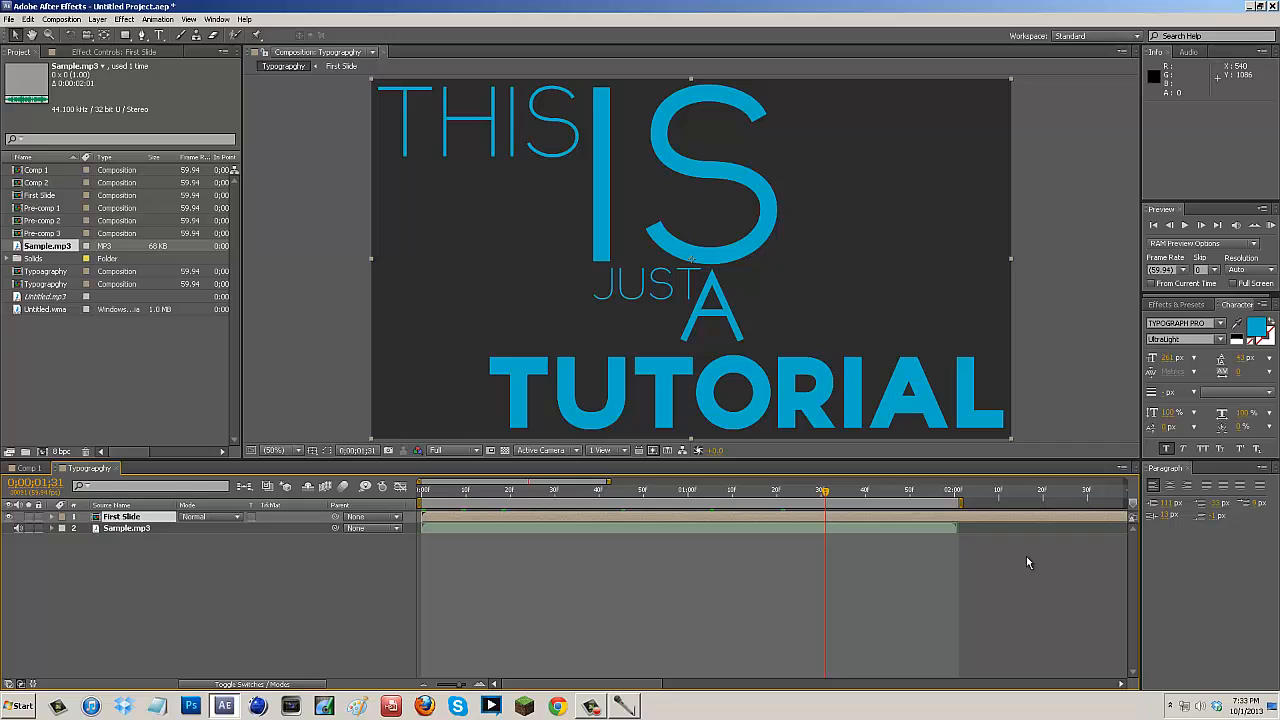
left_click(126, 528)
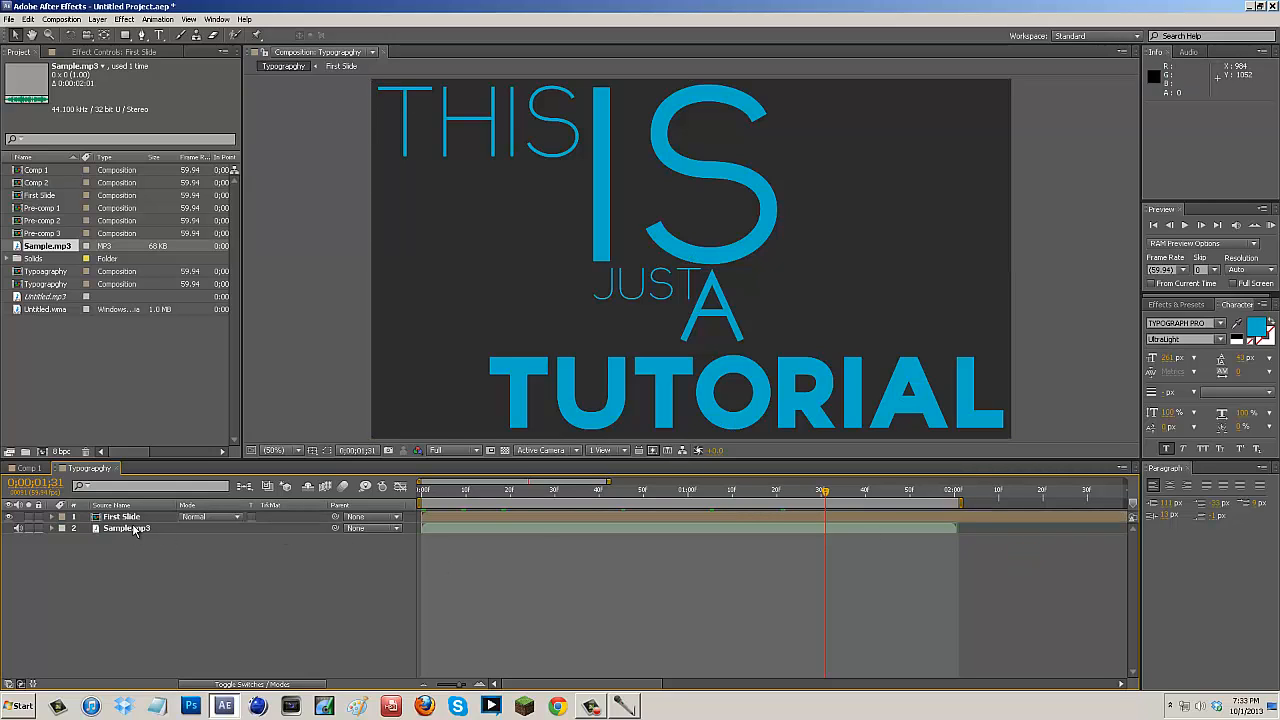
left_click(125, 19)
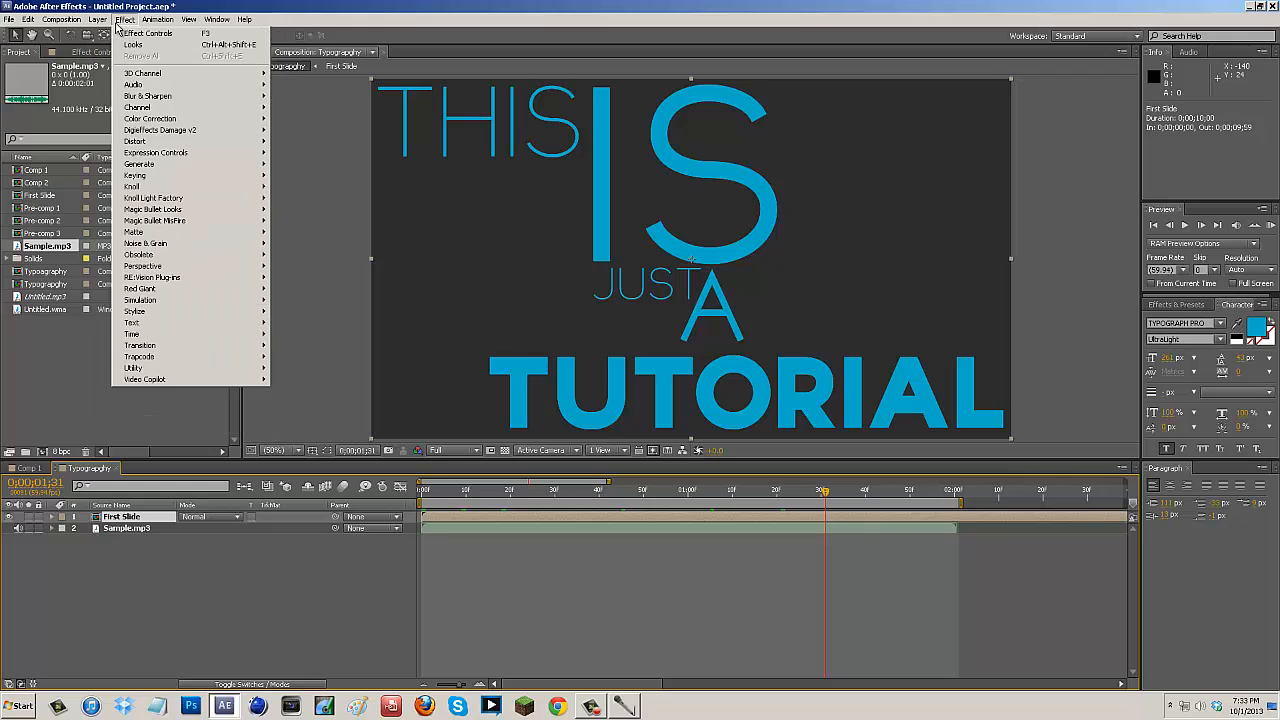
mouse_move(152, 209)
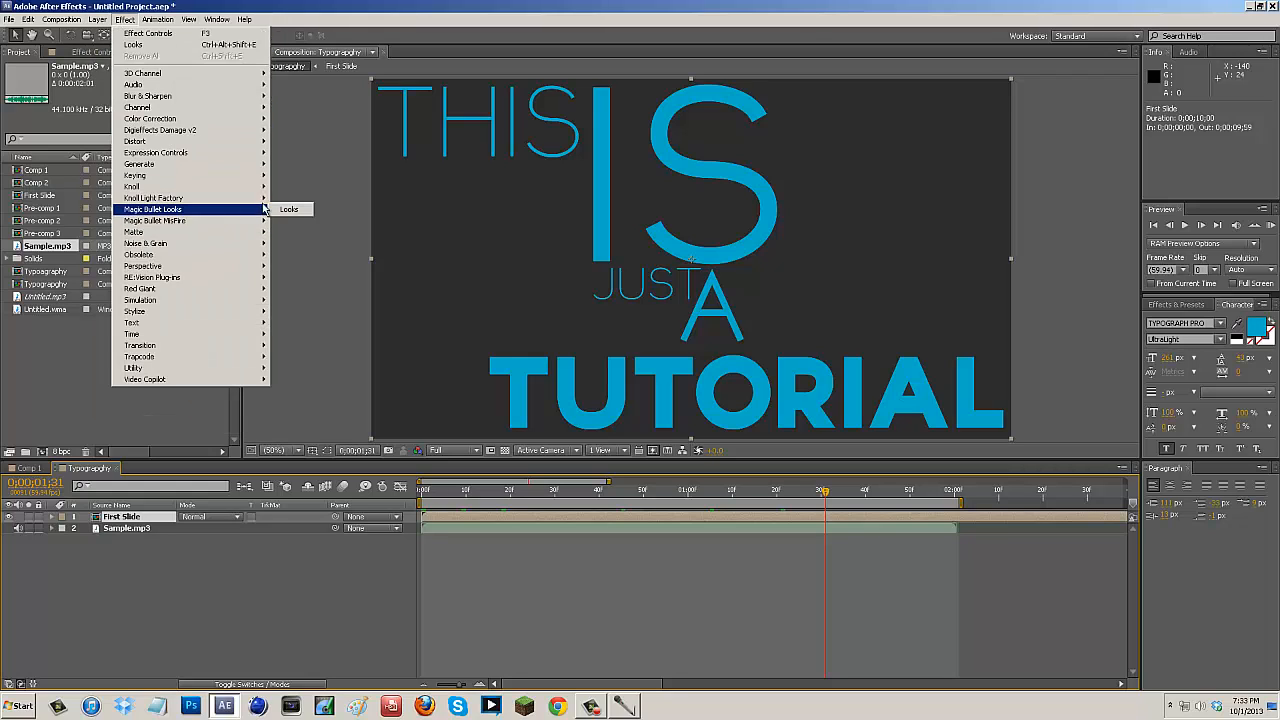
- Apply Magic Bullet Looks to First Slide and open the Looks editor to choose a grade
left_click(289, 209)
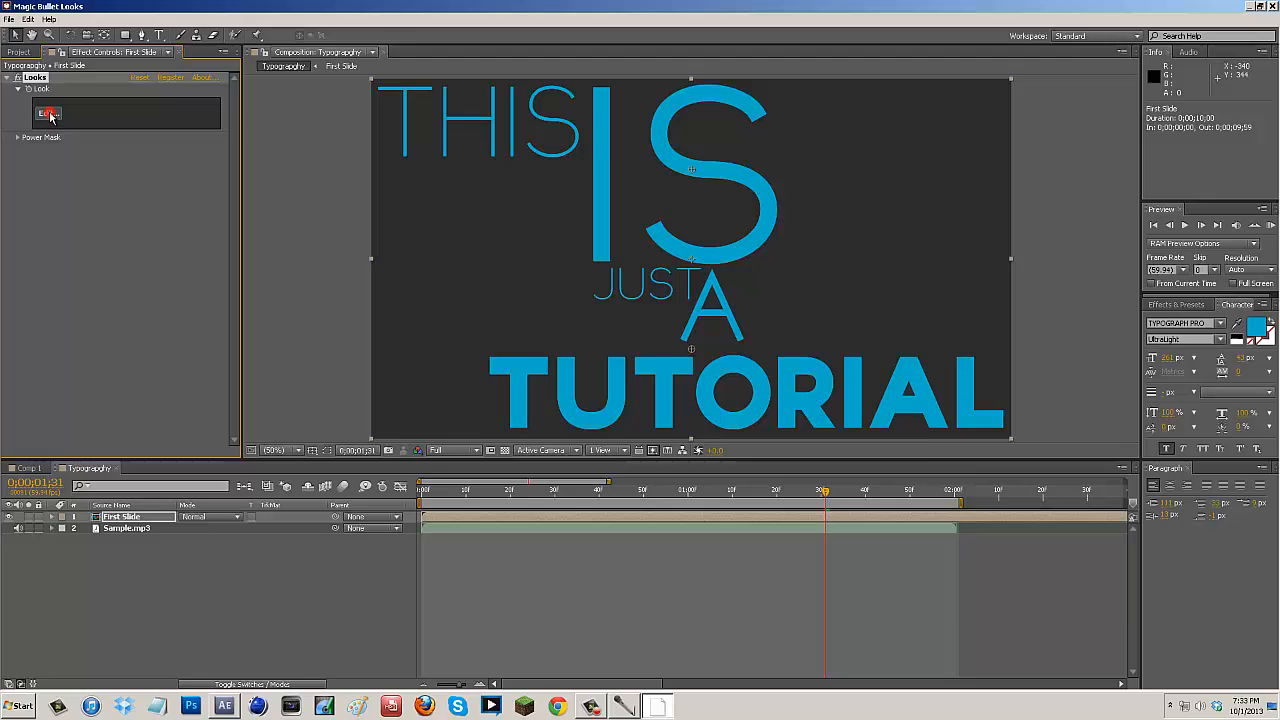
left_click(48, 113)
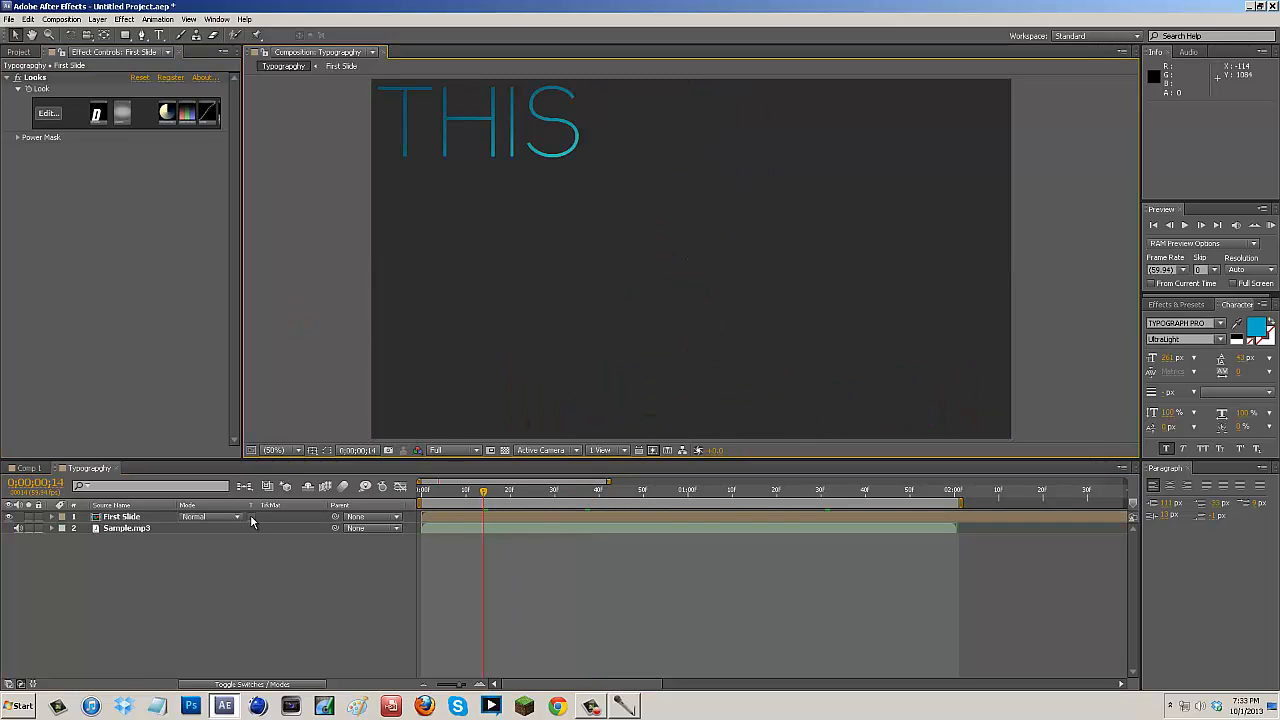
mouse_move(321, 298)
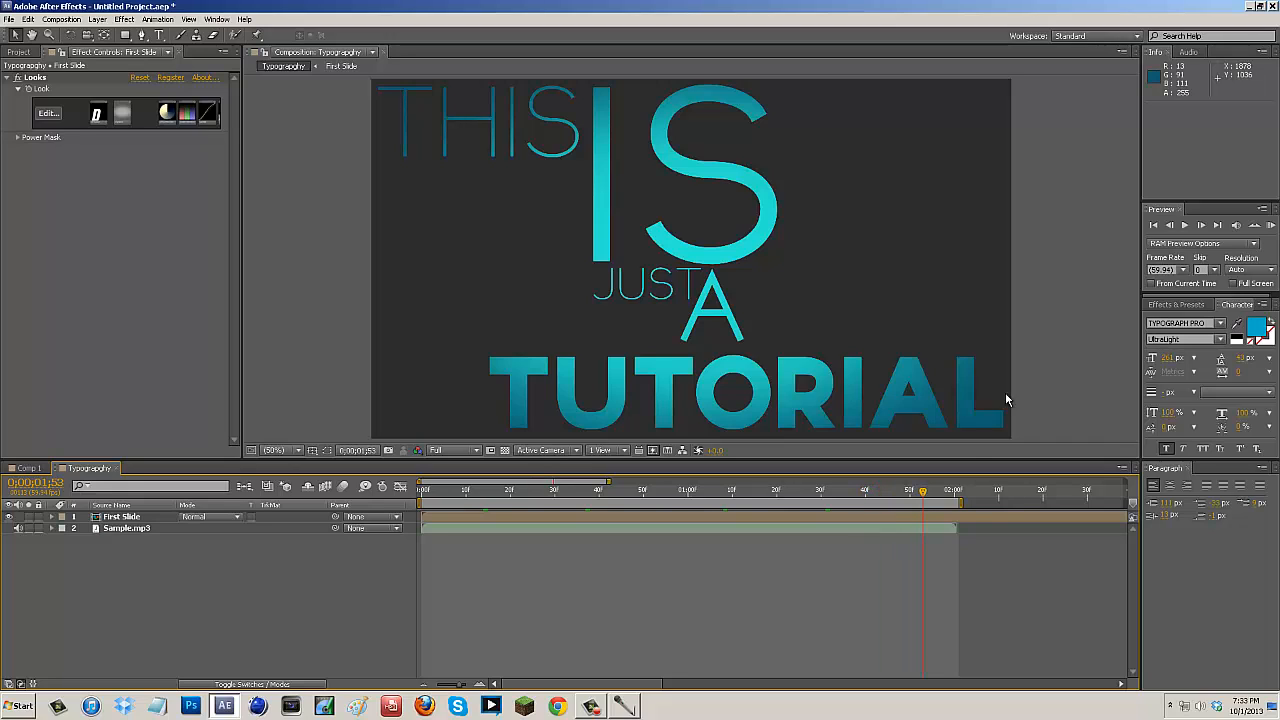
mouse_move(837, 558)
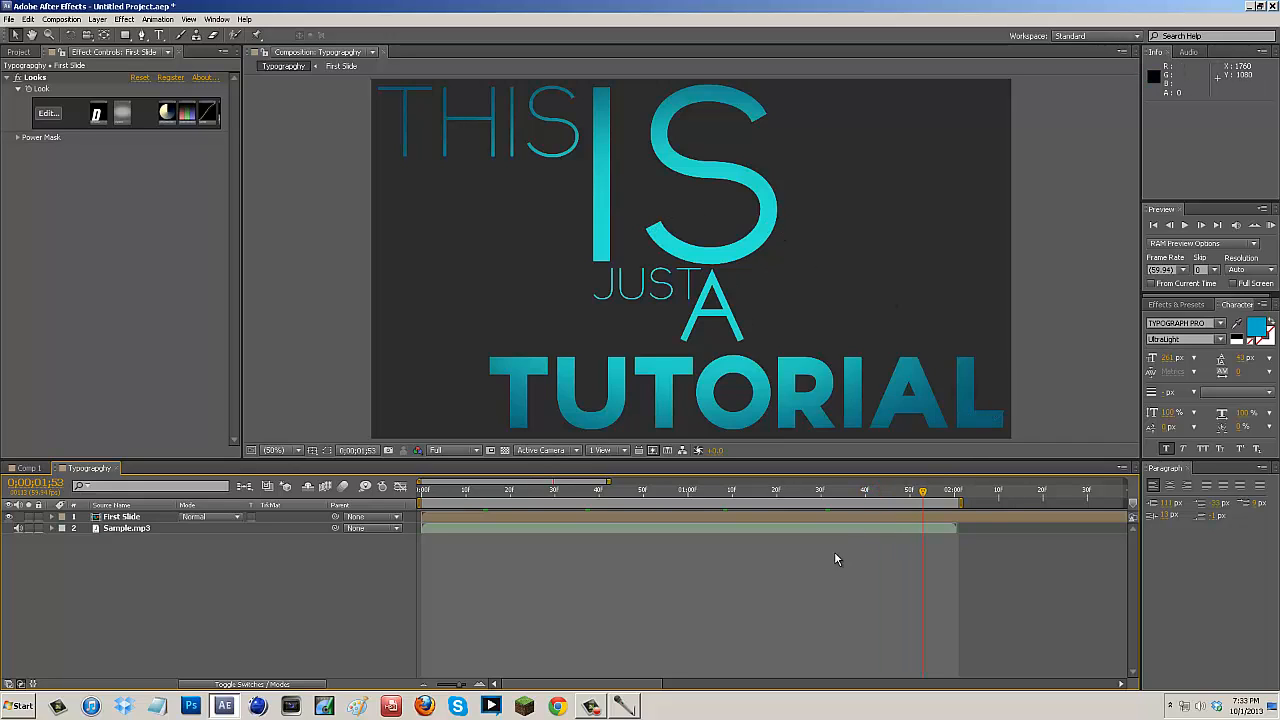
- Keyframe First Slide's Position to x -1044 around 1:30–2:00, set the work area end, and preview
left_click(878, 490)
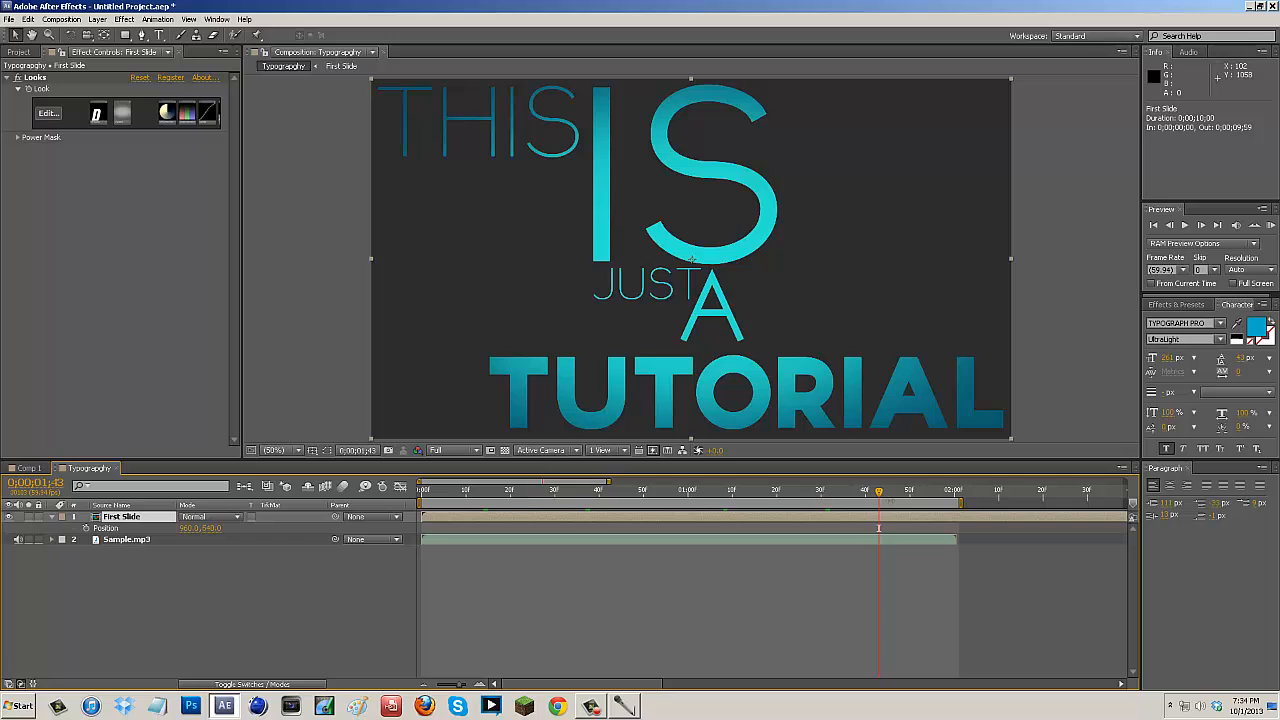
mouse_move(172, 500)
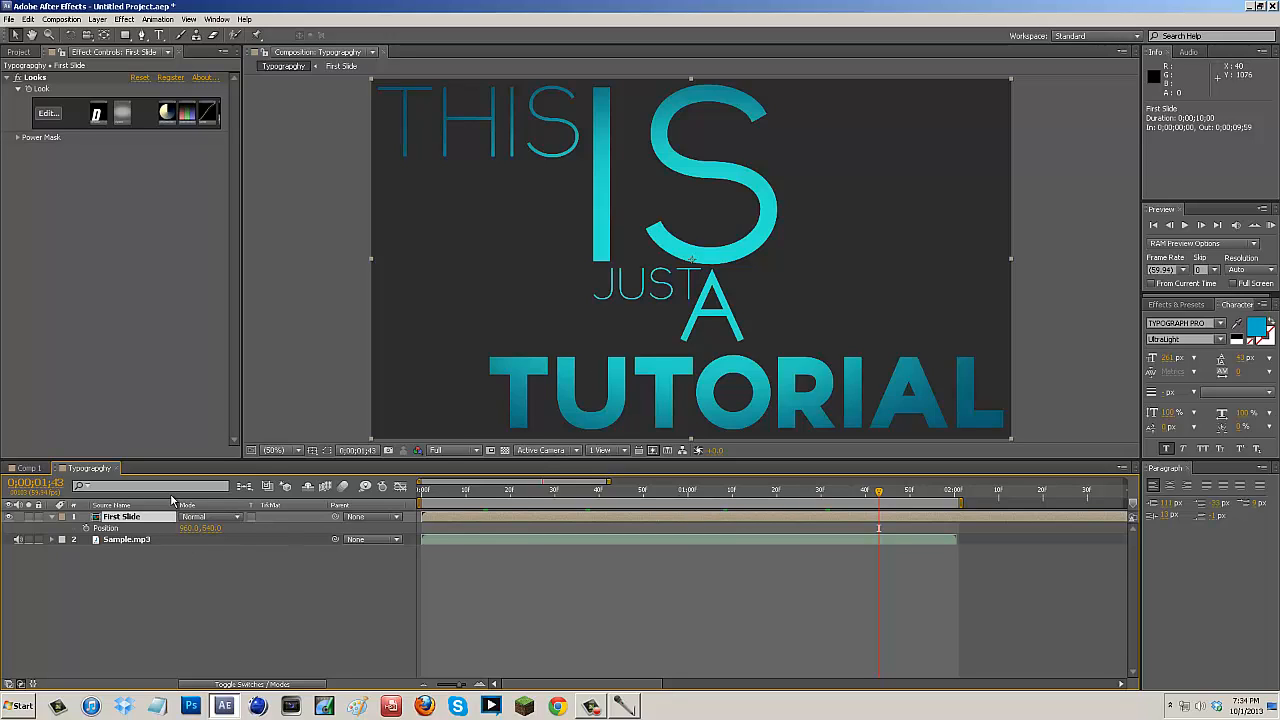
mouse_move(885, 497)
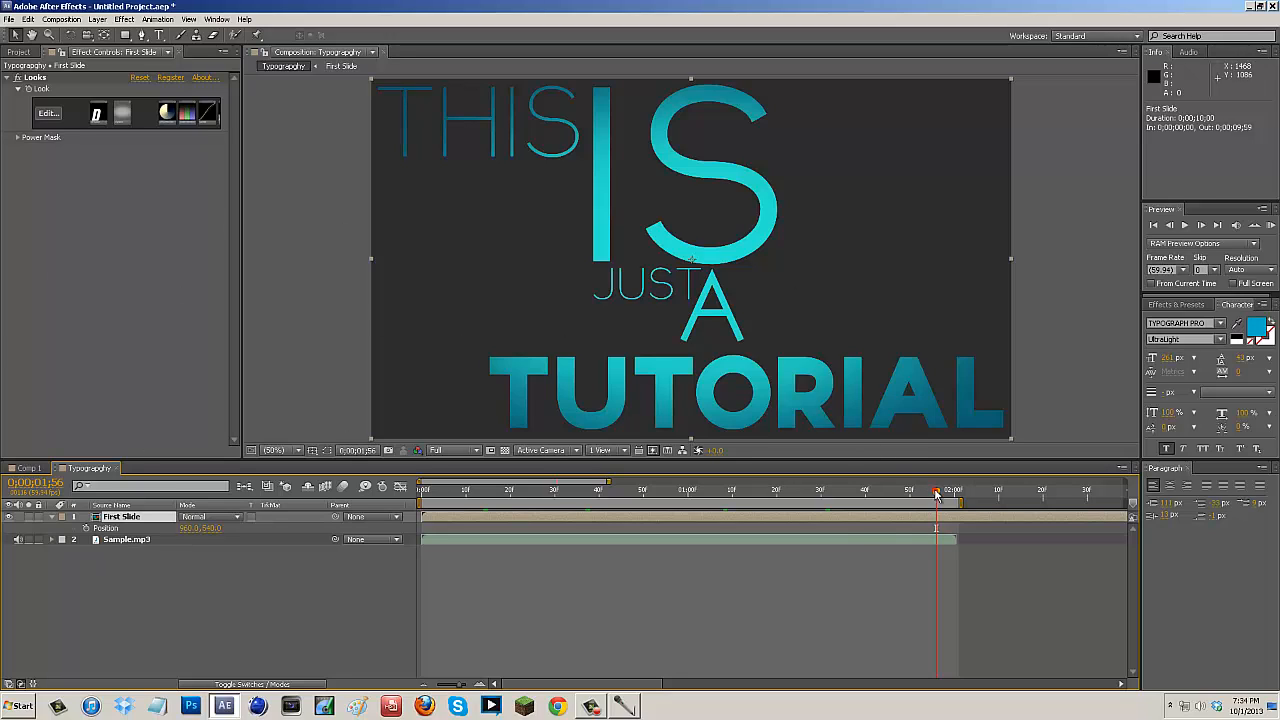
left_click(820, 490)
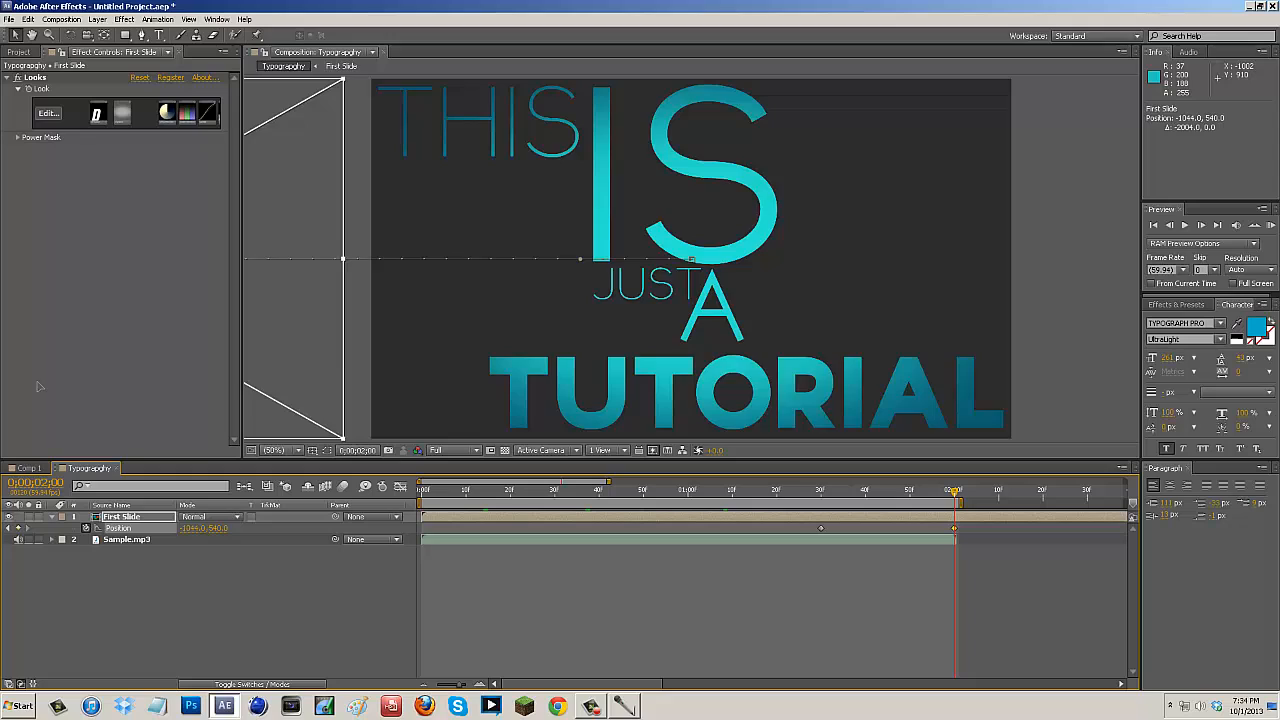
left_click(598, 489)
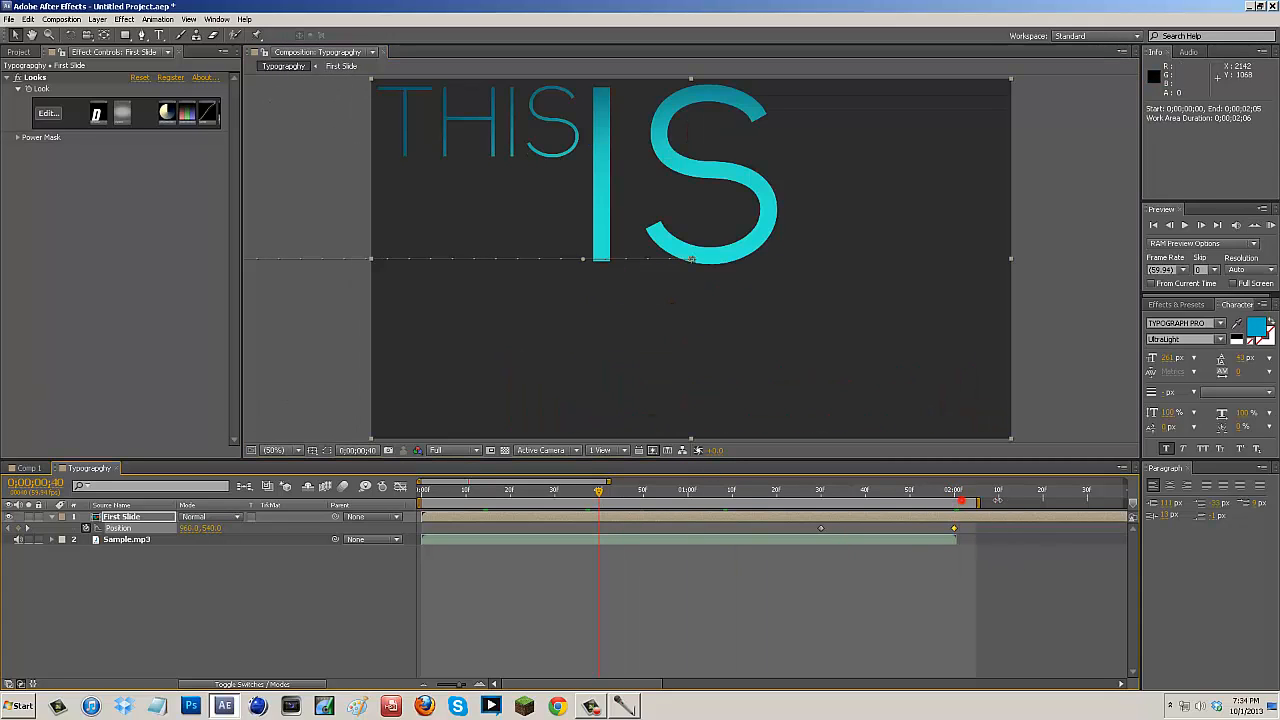
left_click(1270, 225)
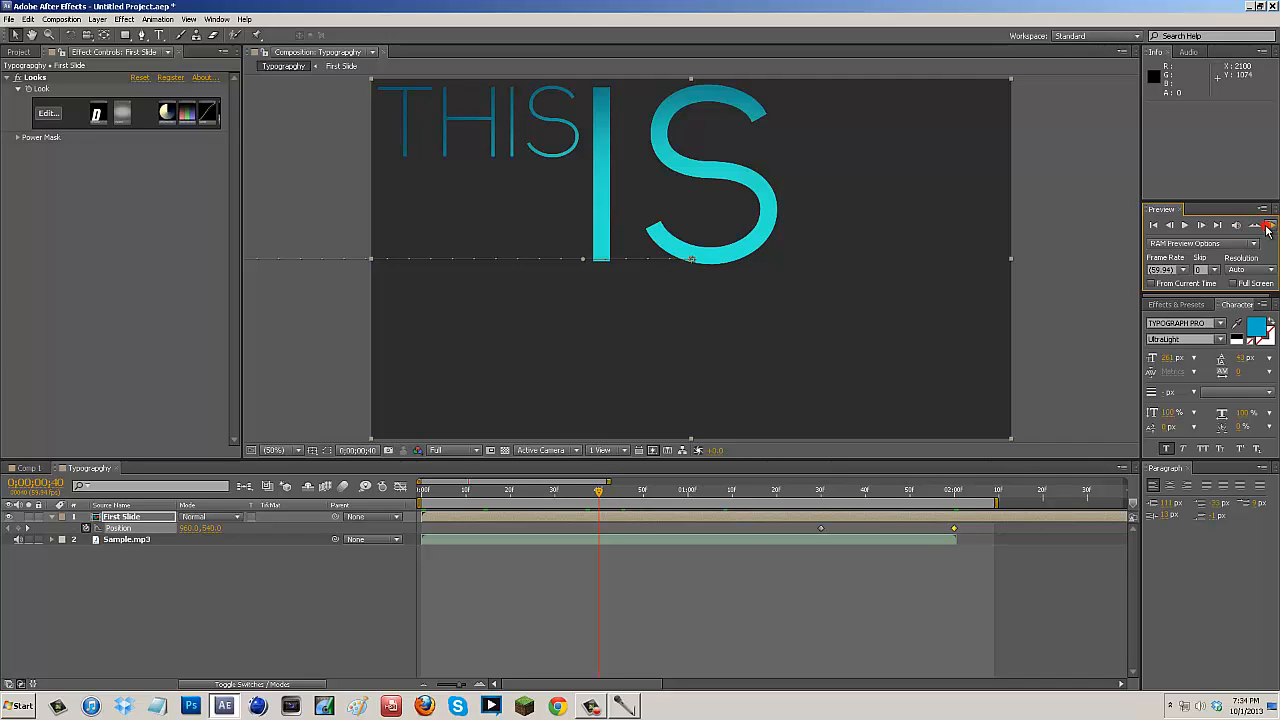
left_click(1270, 225)
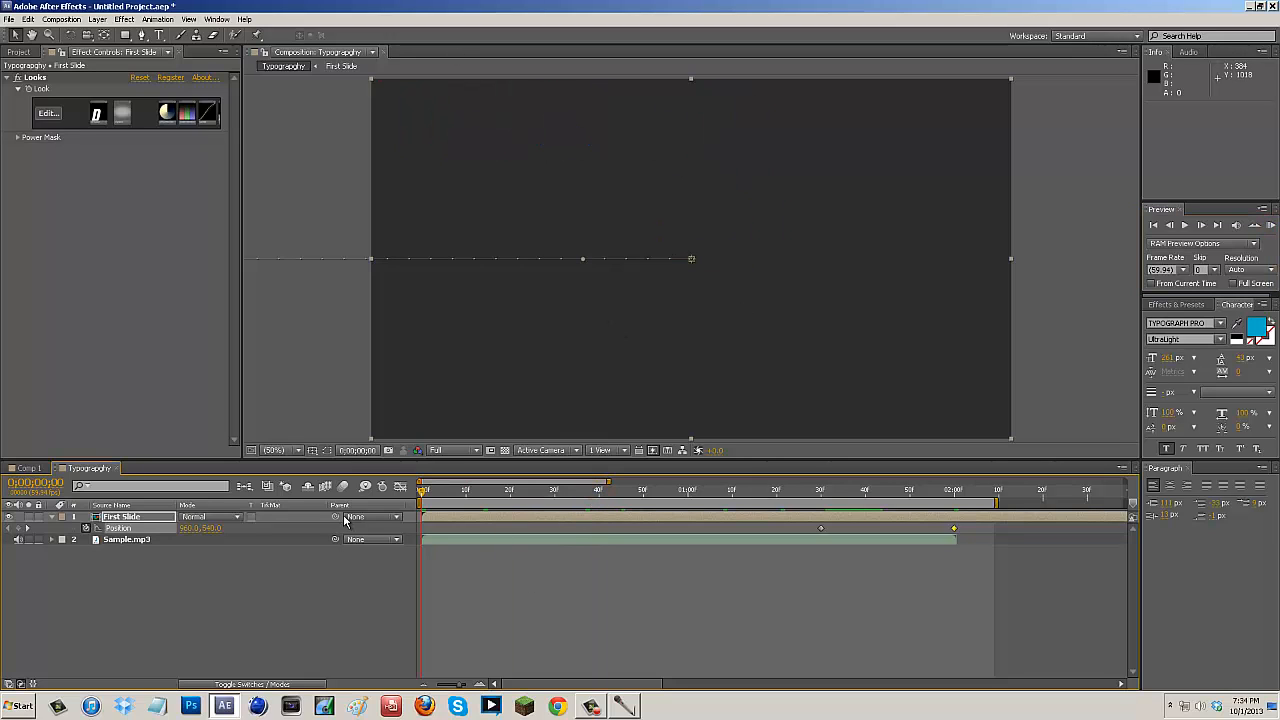
mouse_move(345, 543)
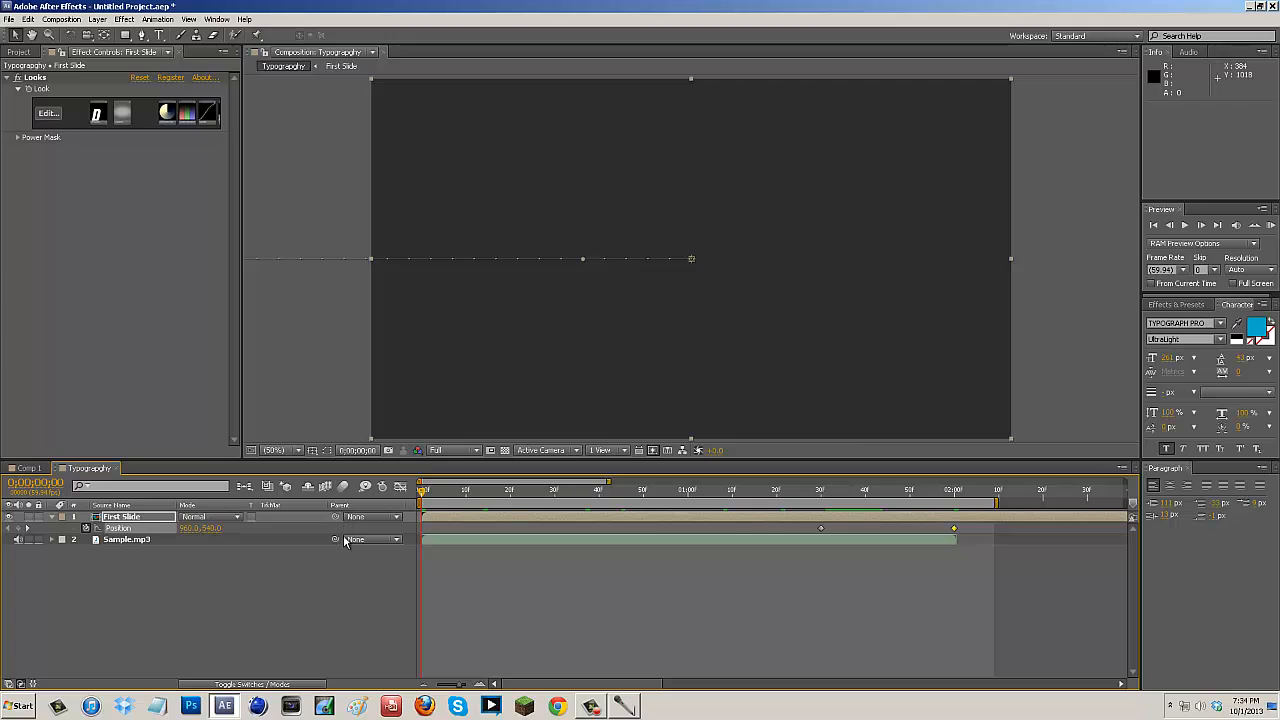
mouse_move(348, 565)
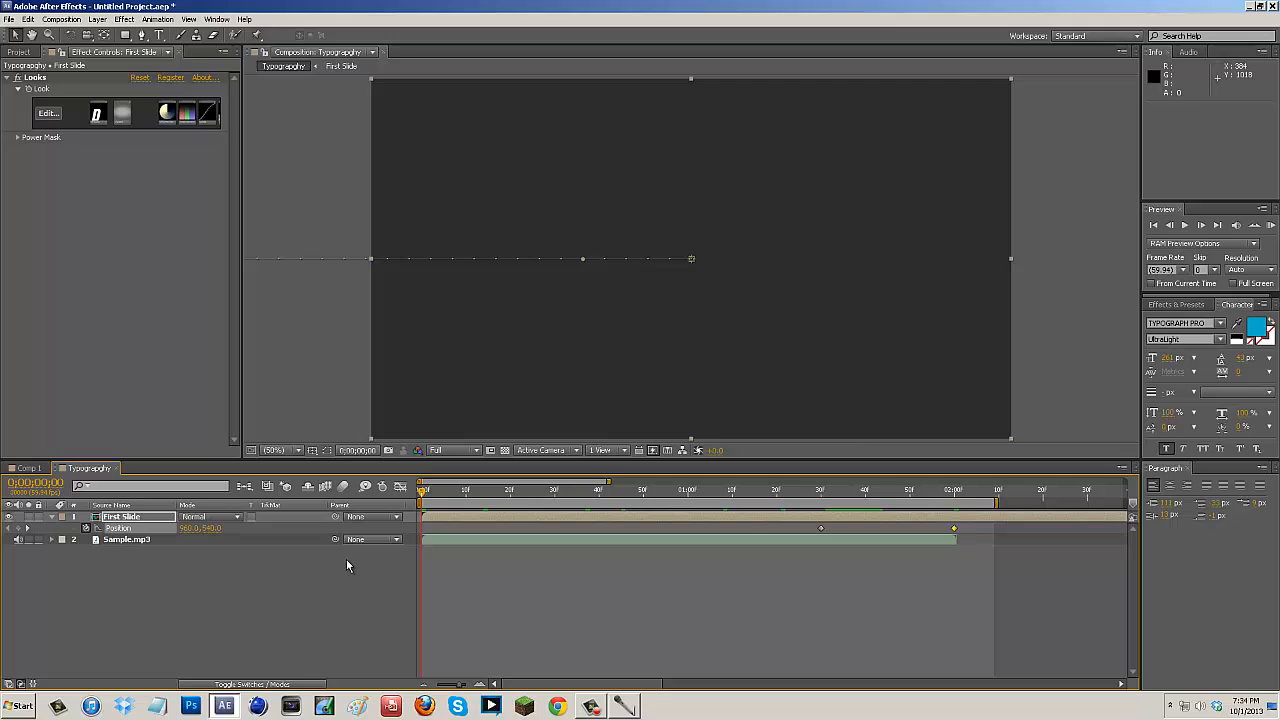
mouse_move(344, 565)
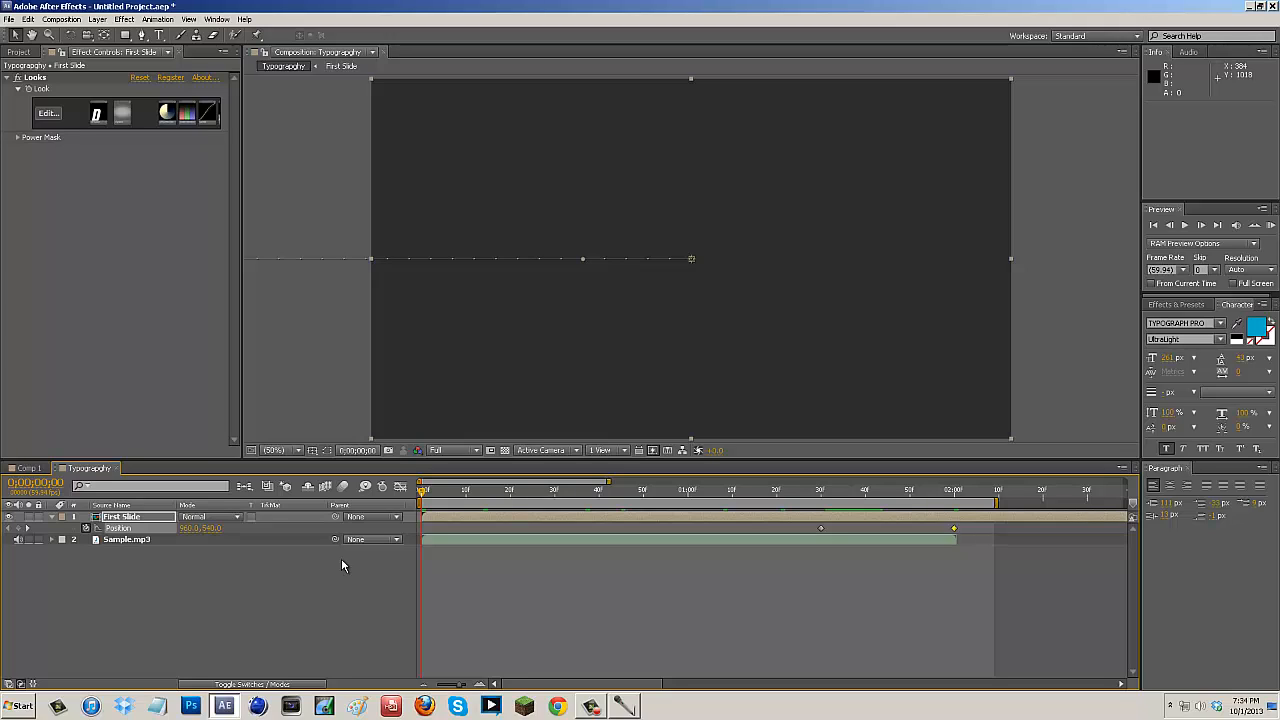
mouse_move(303, 581)
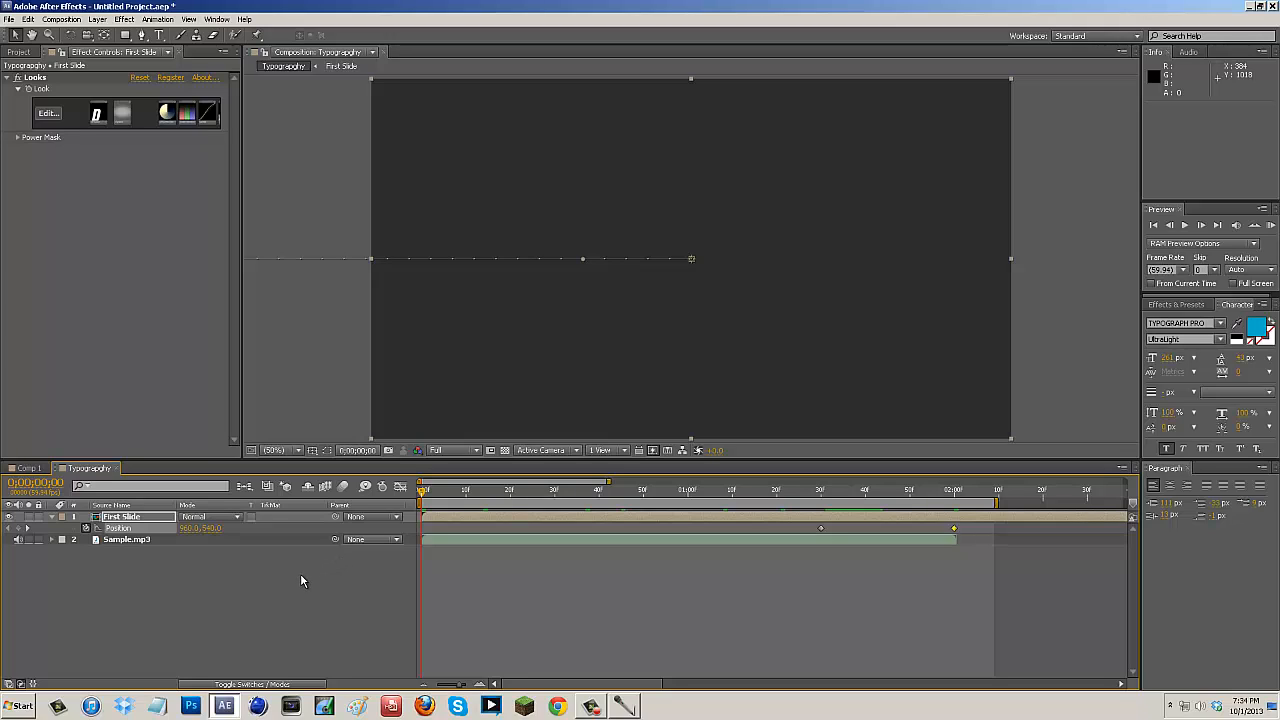
mouse_move(315, 367)
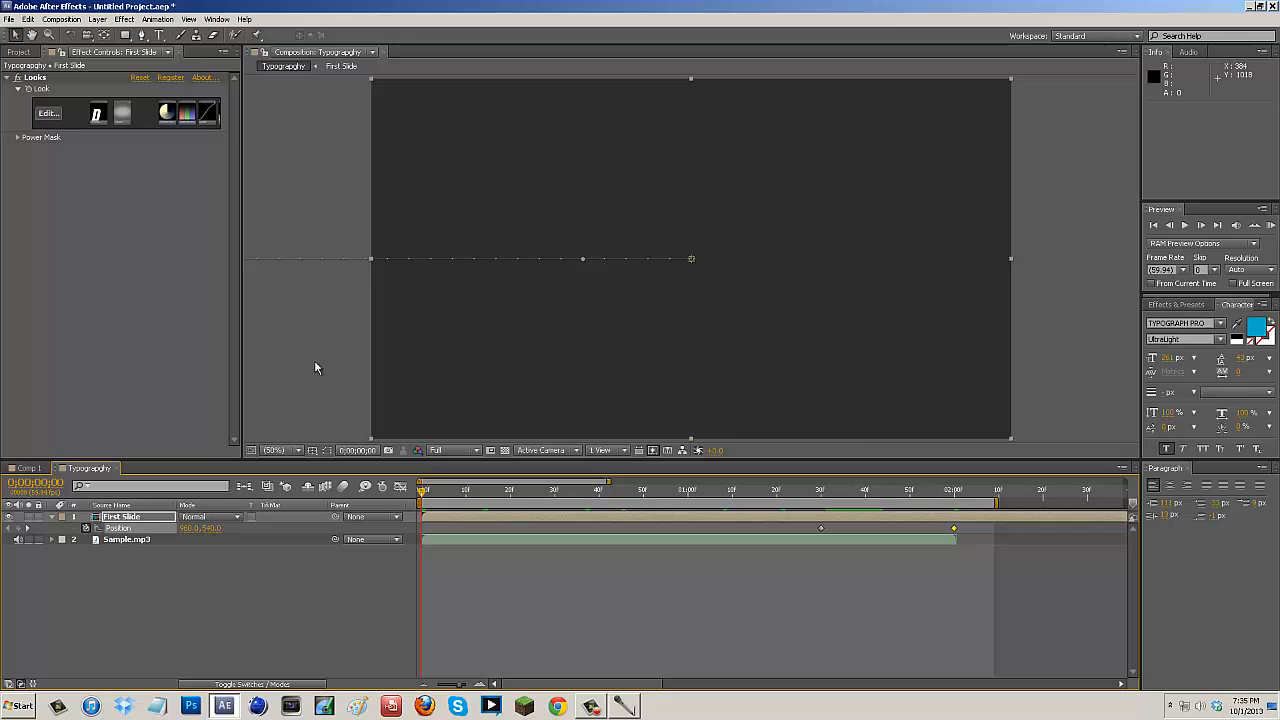
mouse_move(343, 291)
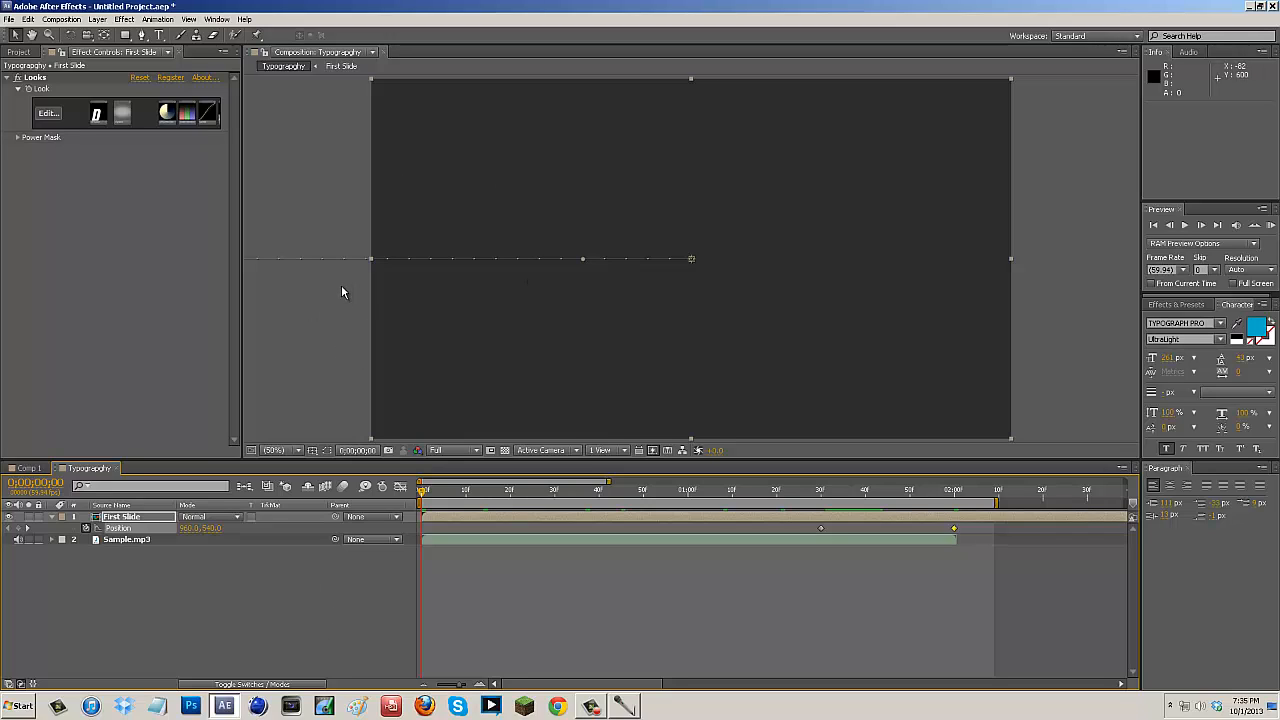